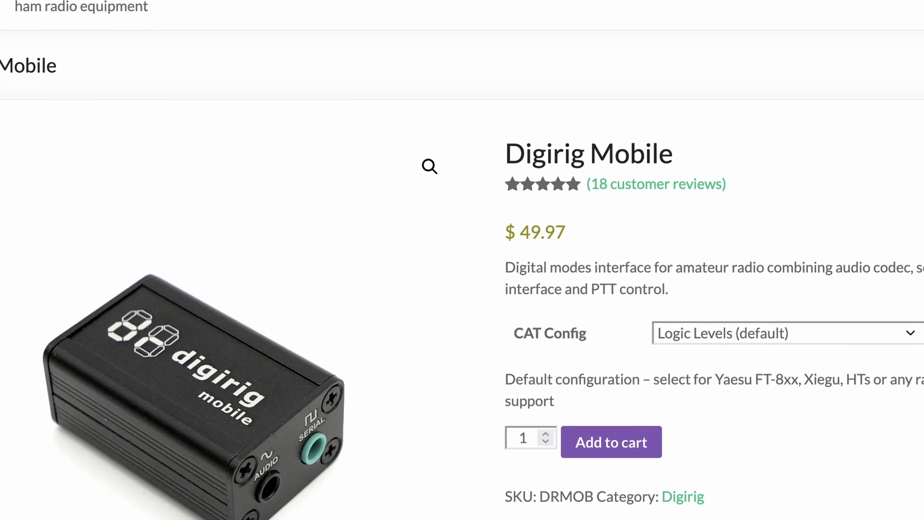
- Scroll back up the Digirig Mobile product page before leaving the browser
{"action": "scroll", "scroll_direction": "up", "scroll_amount": 3}
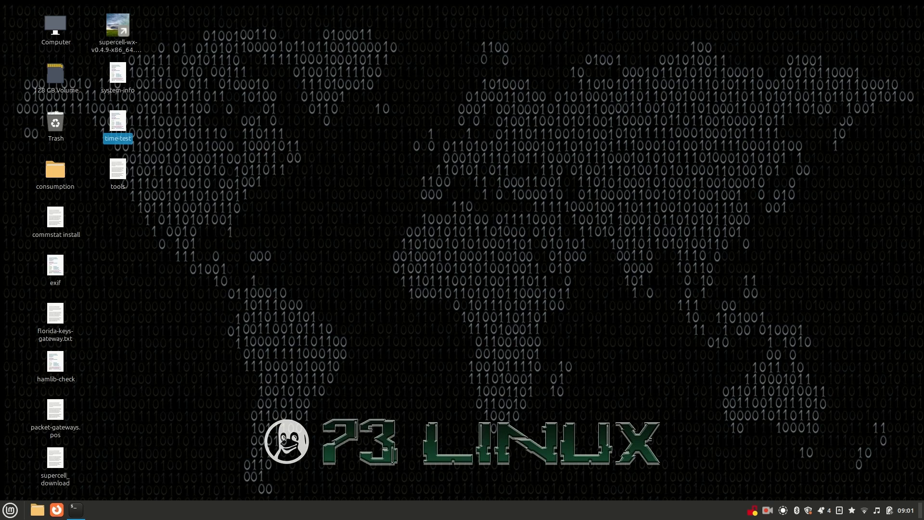
- Launch VARA HF from the Mint menu by searching for 'vara'
{"action": "left_click", "coordinate": [9, 510]}
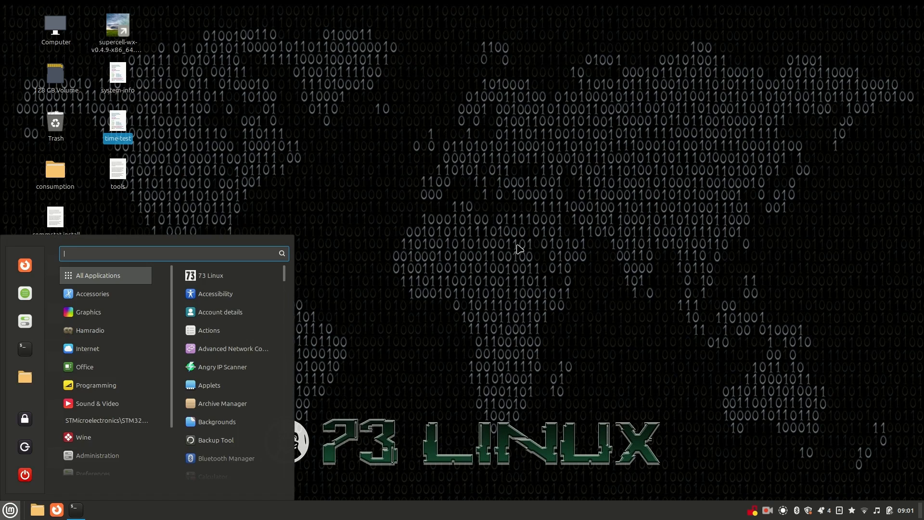
{"action": "type", "text": "vara"}
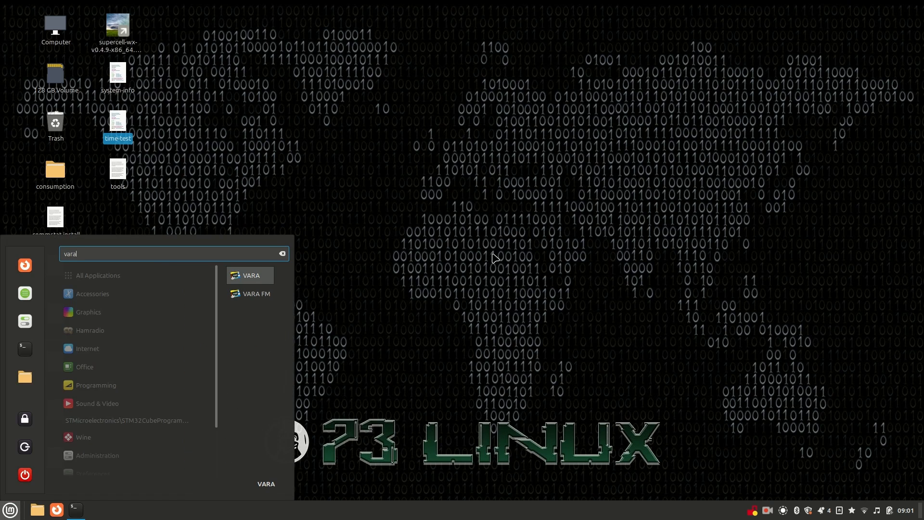
{"action": "left_click", "coordinate": [251, 275]}
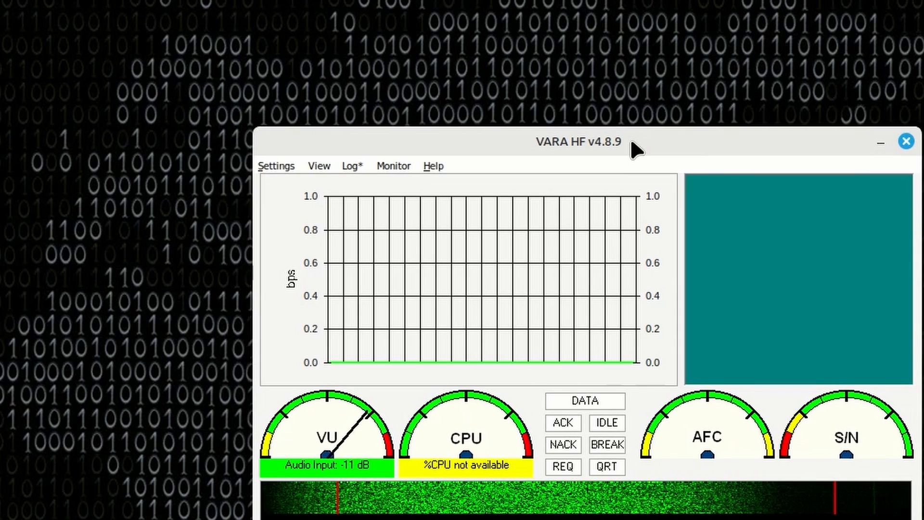
{"action": "left_click", "coordinate": [276, 166]}
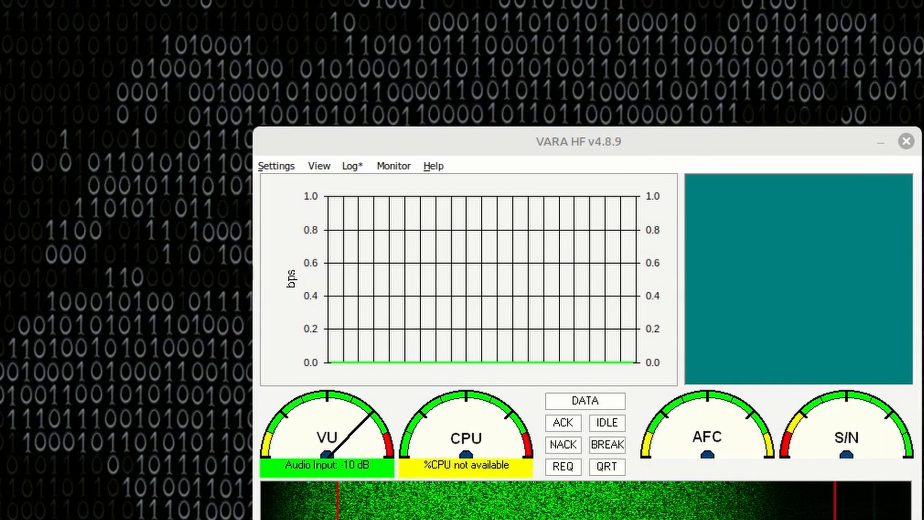
- Bring up VARA HF's SoundCard settings showing the USB PnP Sound Device, L+R, -2 dB
{"action": "left_click", "coordinate": [276, 165]}
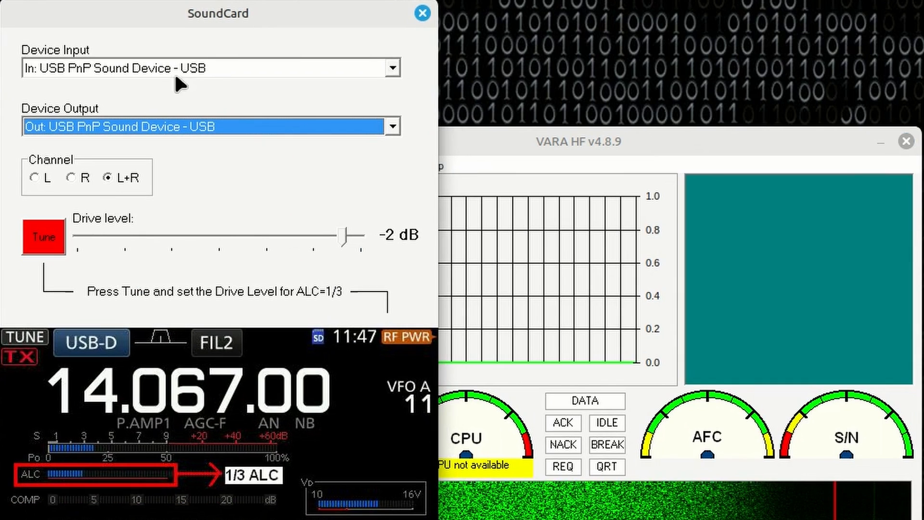
{"action": "mouse_move", "coordinate": [74, 92]}
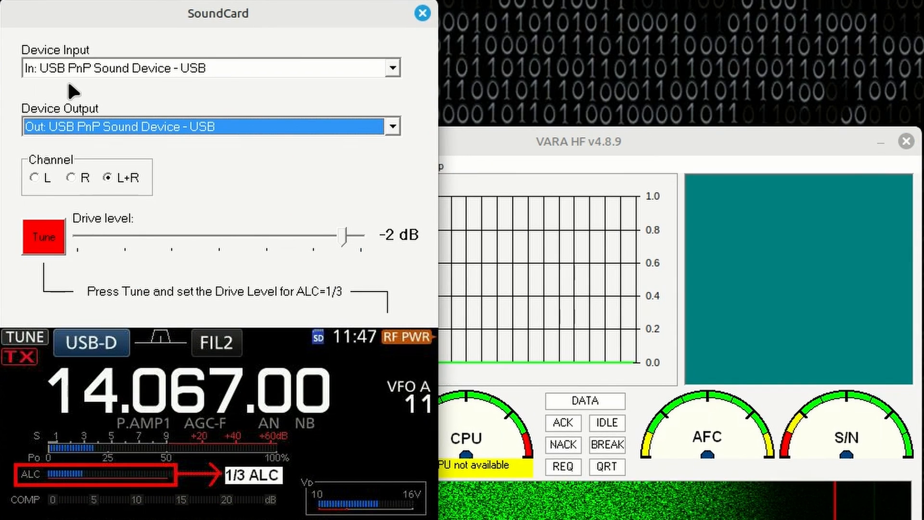
{"action": "mouse_move", "coordinate": [124, 89]}
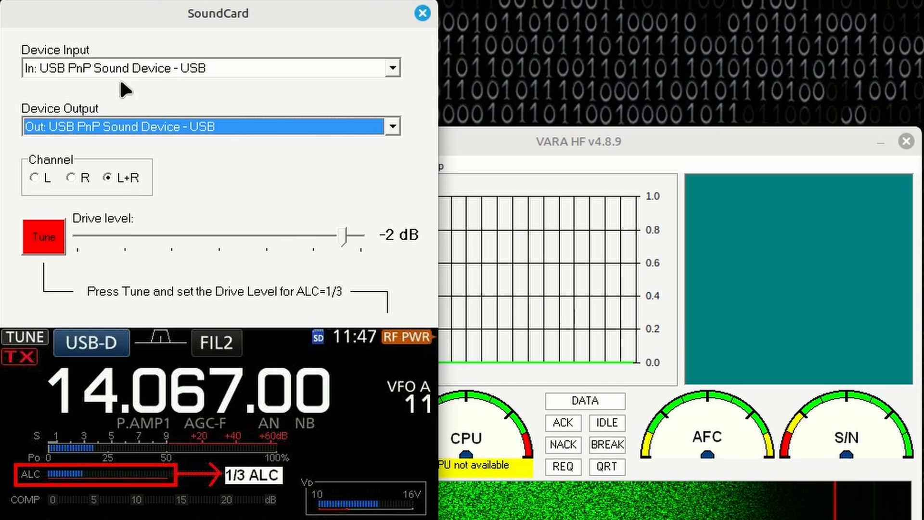
{"action": "mouse_move", "coordinate": [235, 100]}
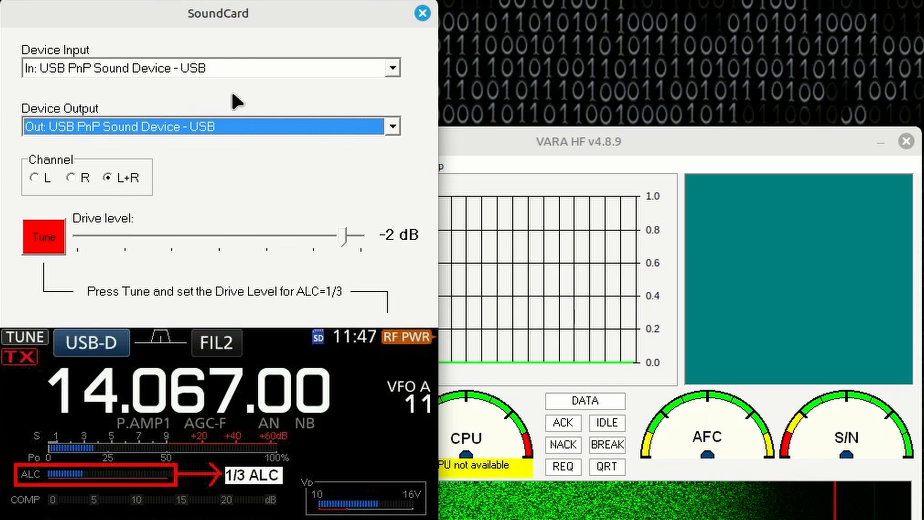
{"action": "mouse_move", "coordinate": [191, 111]}
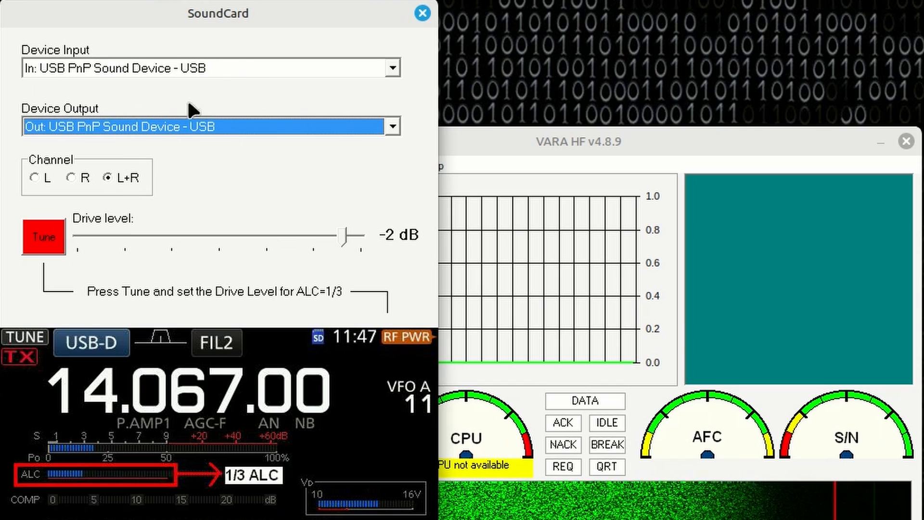
{"action": "mouse_move", "coordinate": [242, 106]}
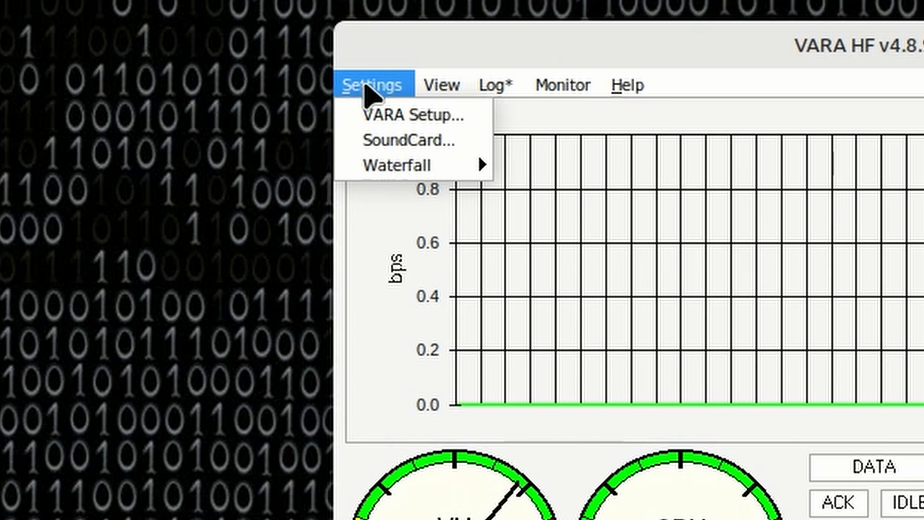
{"action": "mouse_move", "coordinate": [410, 140]}
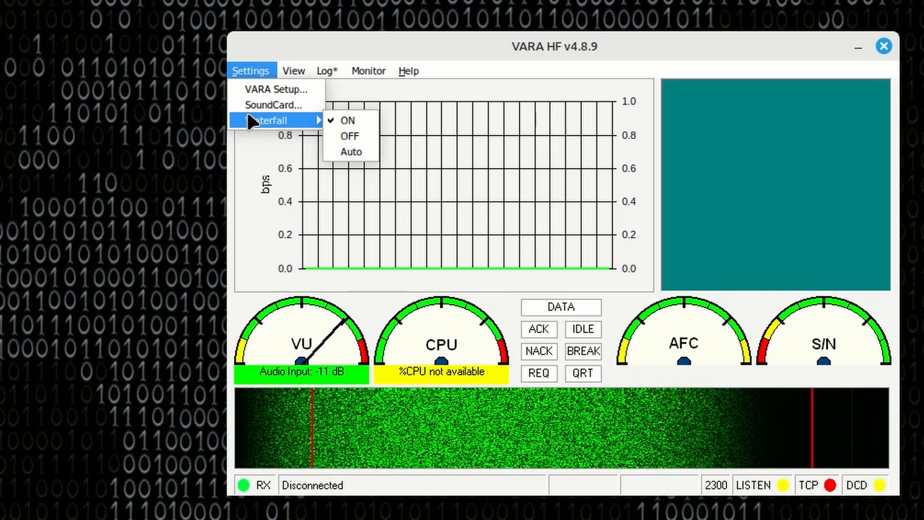
{"action": "mouse_move", "coordinate": [274, 88]}
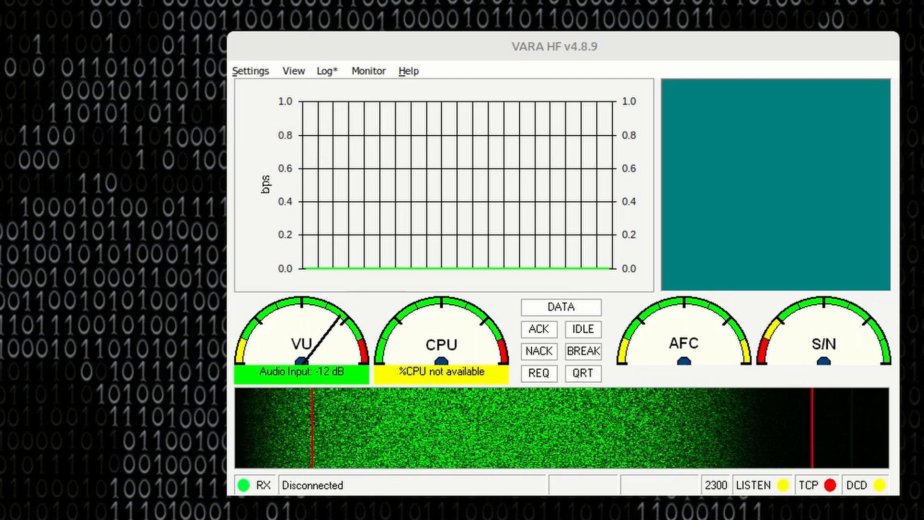
- Enable the KISS Interface in VARA HF's Setup window
{"action": "left_click", "coordinate": [250, 70]}
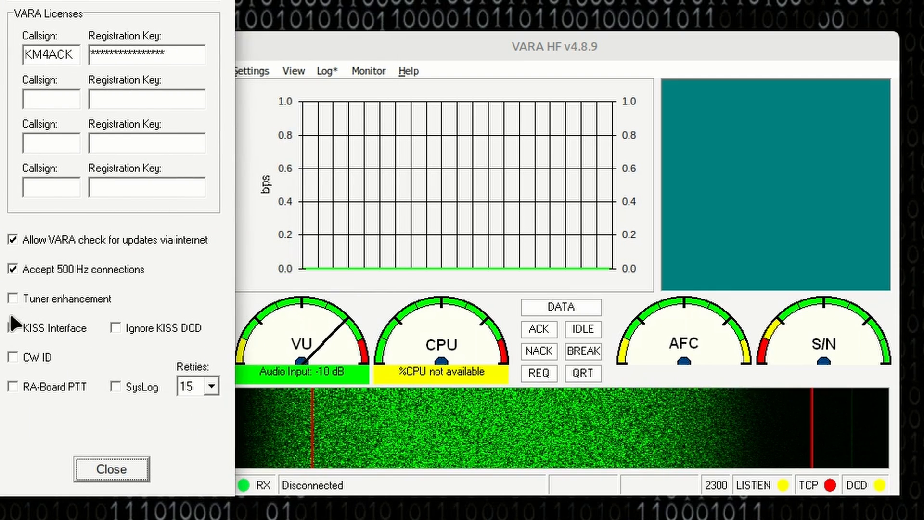
{"action": "left_click", "coordinate": [12, 328]}
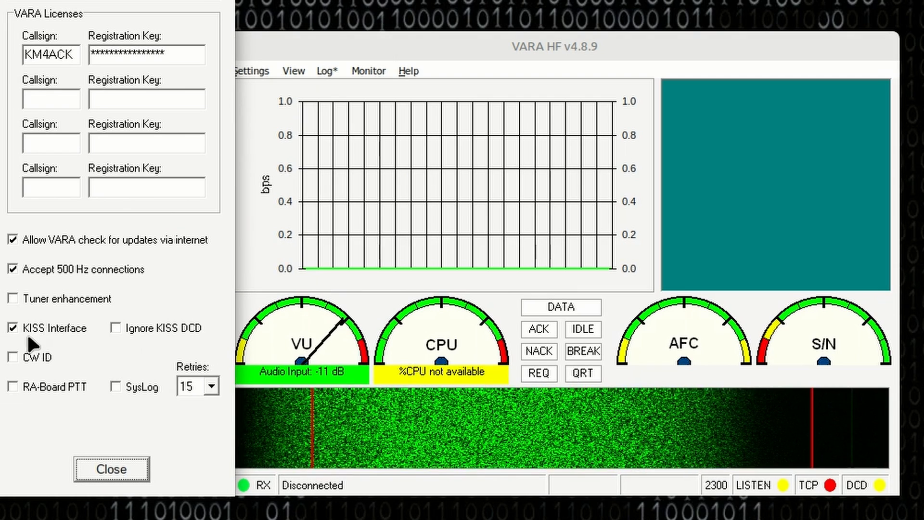
{"action": "mouse_move", "coordinate": [14, 336]}
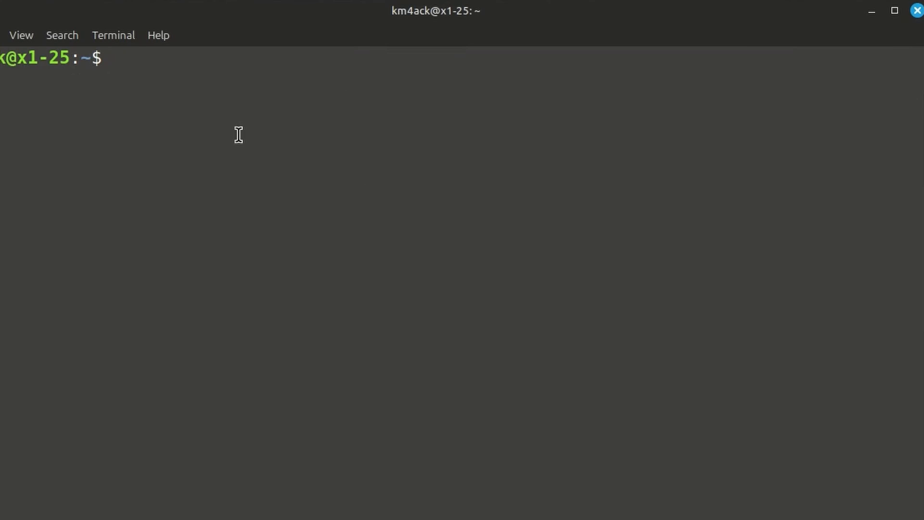
{"action": "mouse_move", "coordinate": [287, 148]}
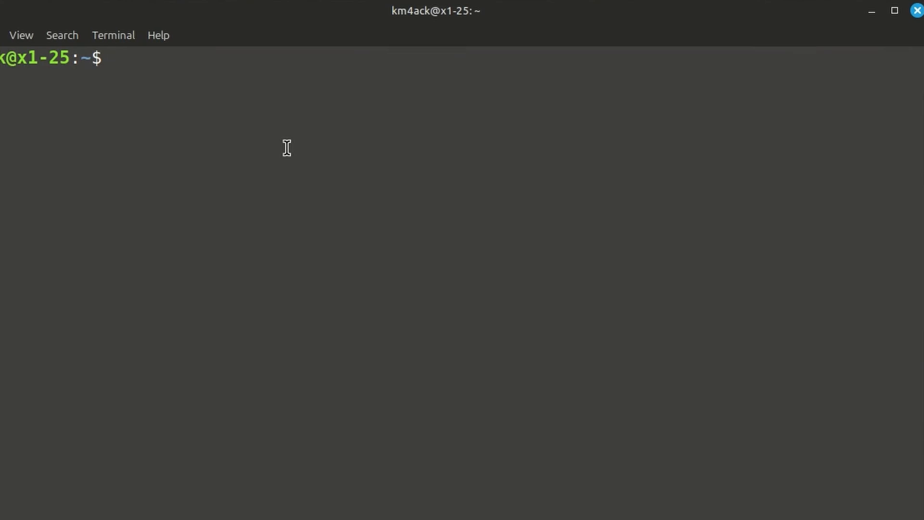
- Run ls -l /dev/serial/by-id/ to find the CP2102N bridge linked to ttyUSB0
{"action": "type", "text": "ls"}
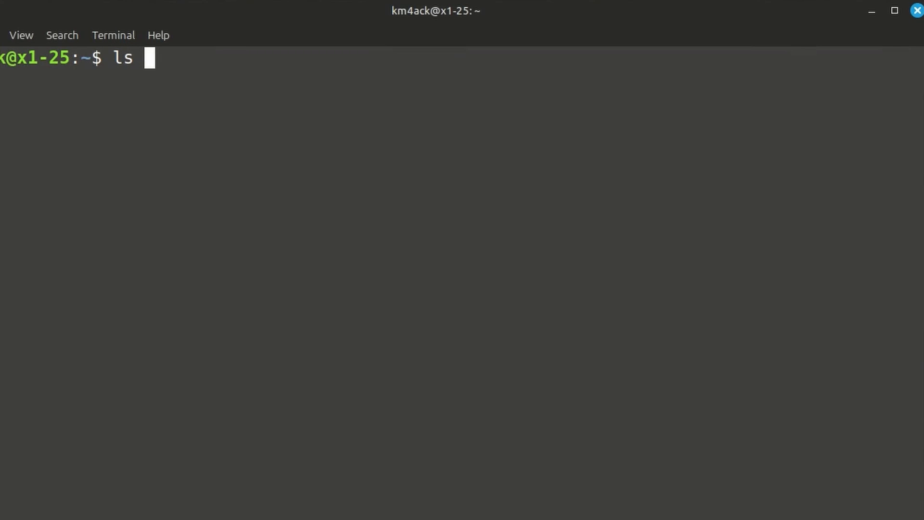
{"action": "type", "text": "-l"}
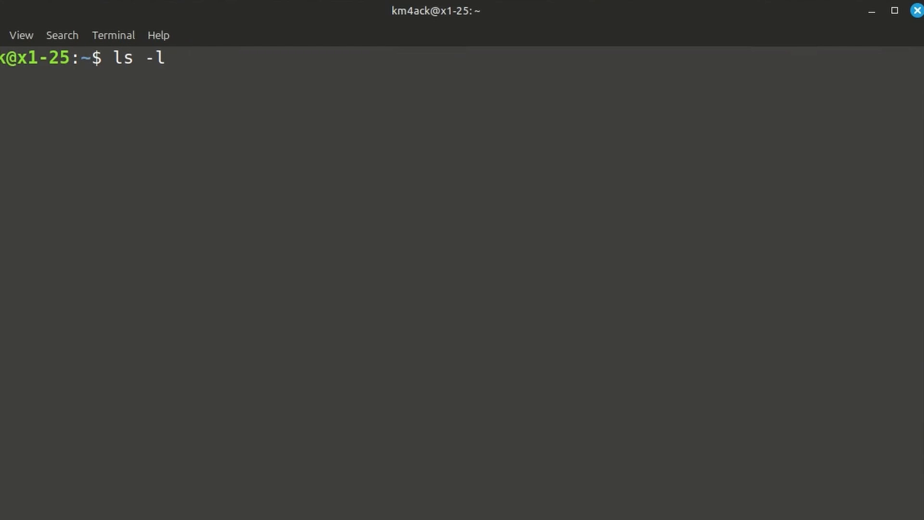
{"action": "type", "text": "/dev/"}
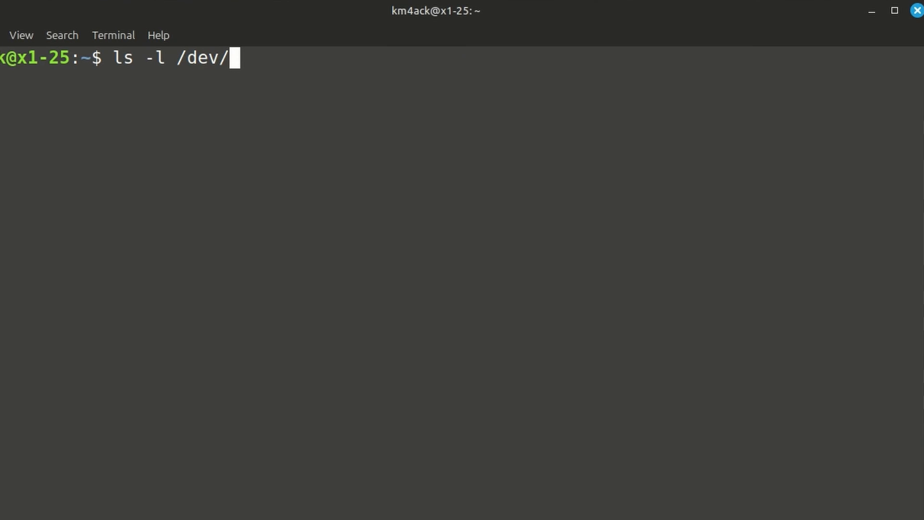
{"action": "type", "text": "serial/by"}
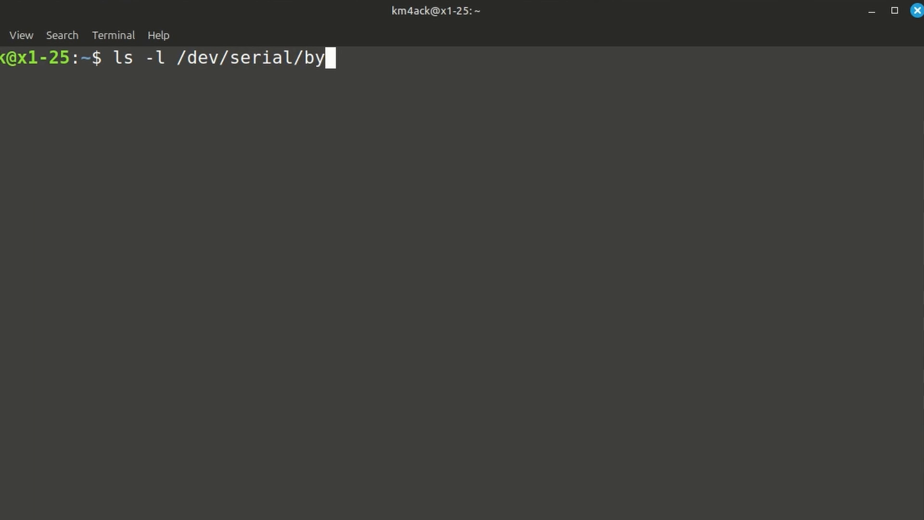
{"action": "type", "text": "-id/"}
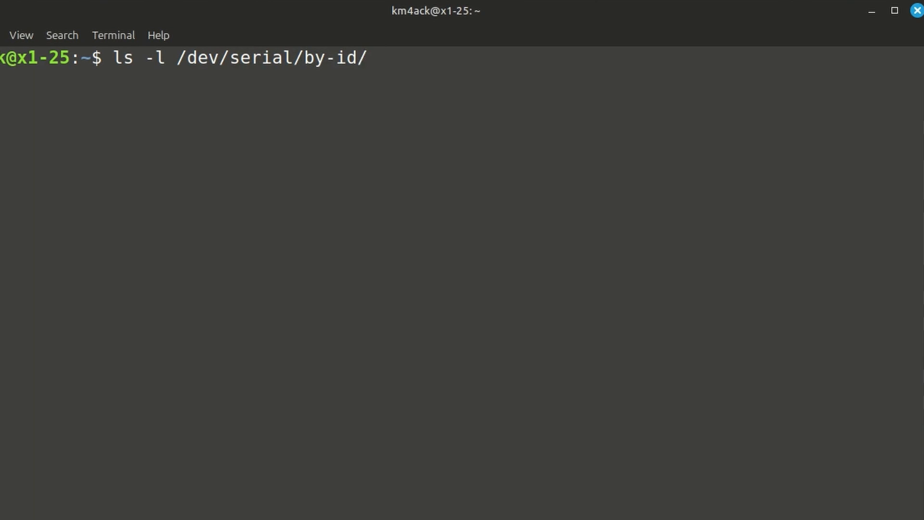
{"action": "key", "text": "Return"}
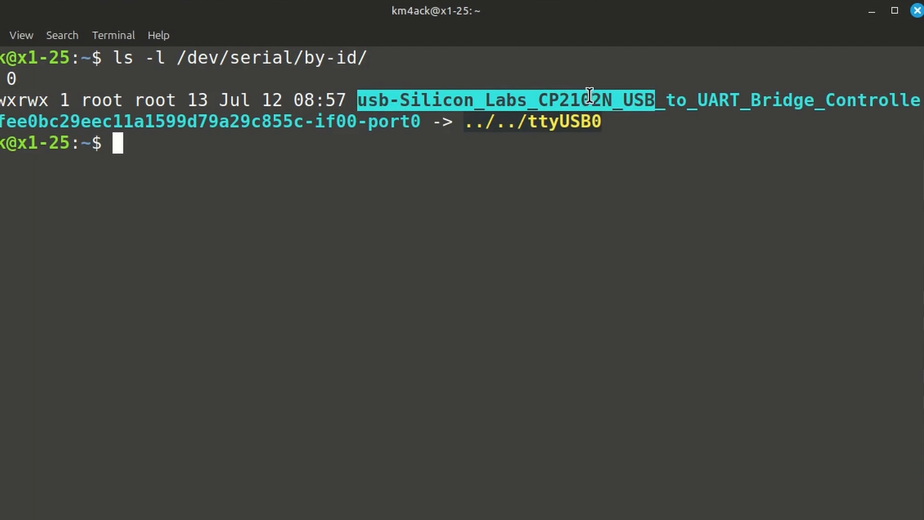
{"action": "mouse_move", "coordinate": [588, 100]}
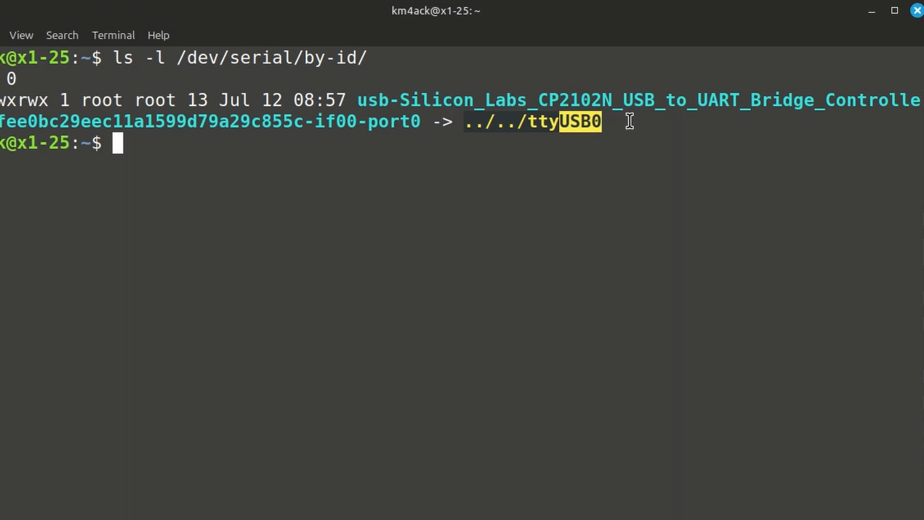
{"action": "mouse_move", "coordinate": [470, 277]}
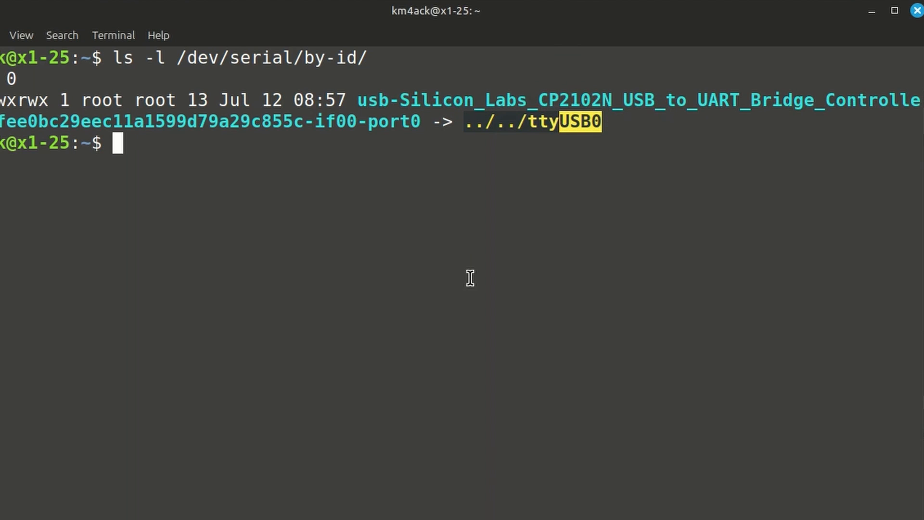
{"action": "mouse_move", "coordinate": [430, 253]}
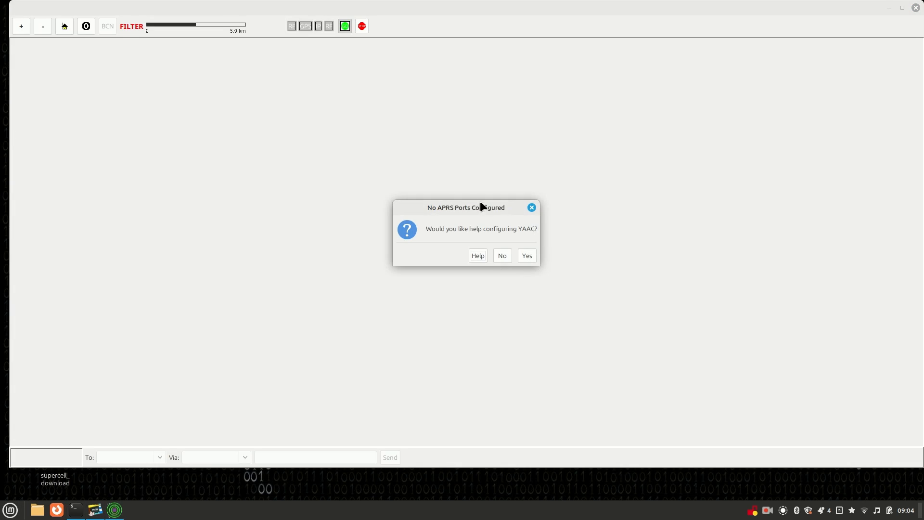
- Show YAAC's File > Configure submenu with its wizard and expert mode choices
{"action": "left_click", "coordinate": [502, 255]}
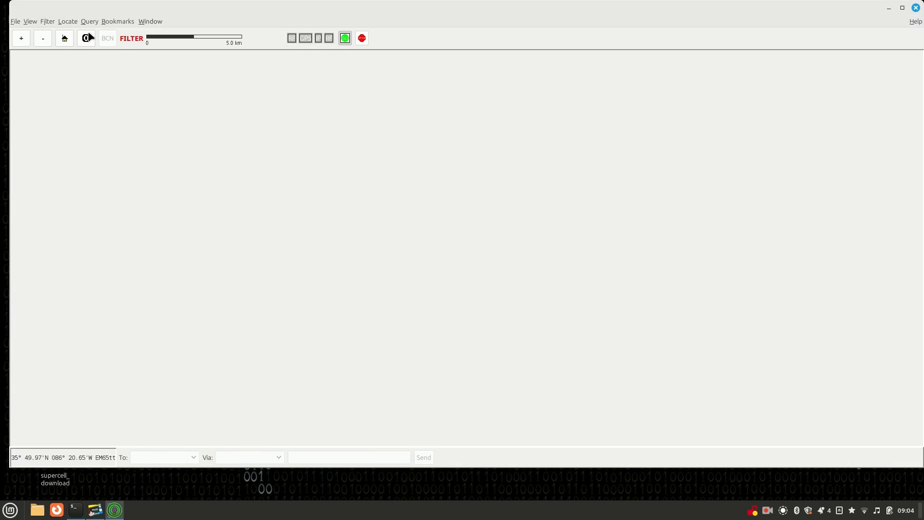
{"action": "left_click", "coordinate": [14, 21]}
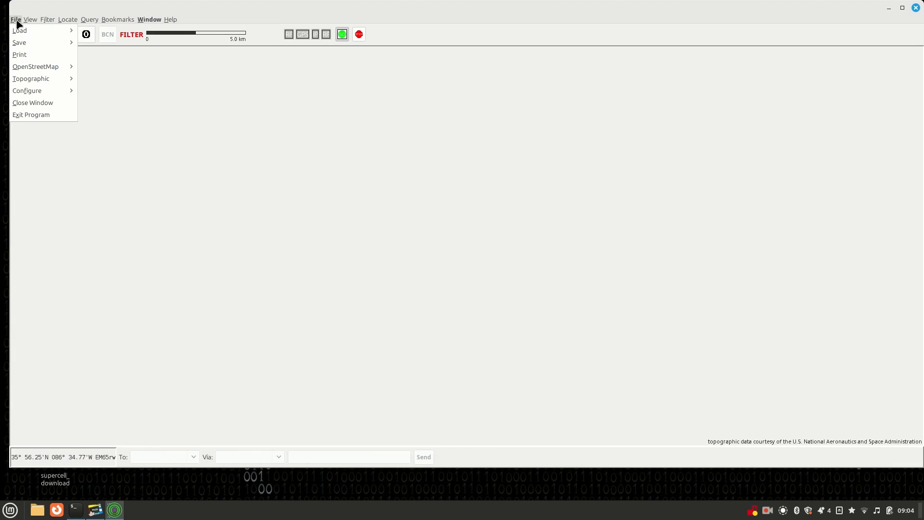
{"action": "left_click", "coordinate": [26, 91]}
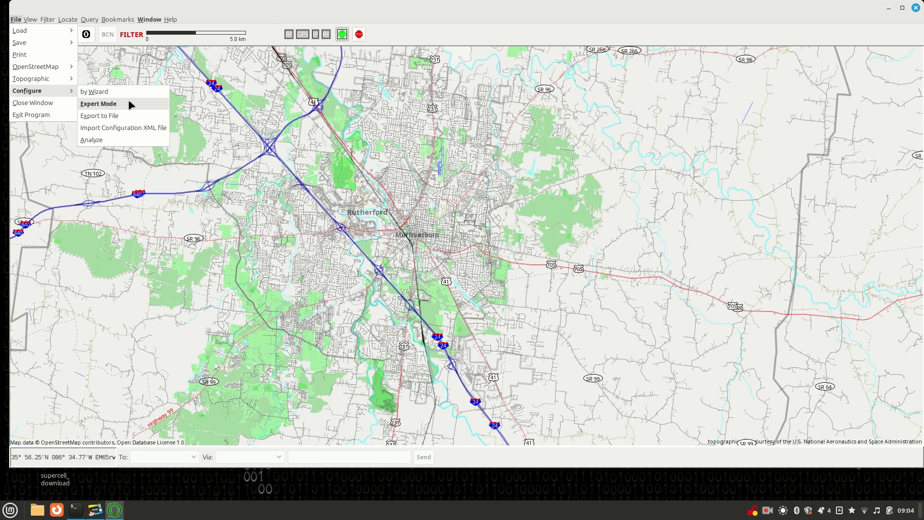
- In Expert Mode's Ports list, delete Port4, the old KISS-over-TCP port
{"action": "left_click", "coordinate": [98, 104]}
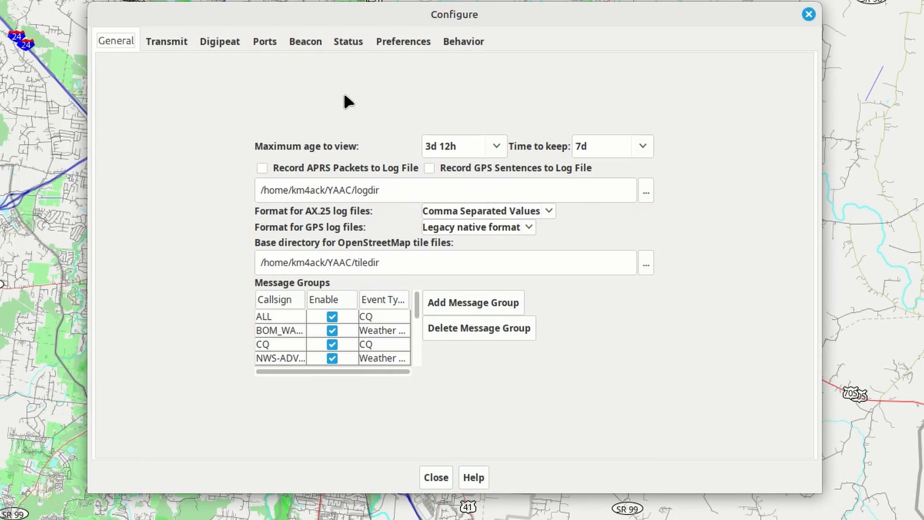
{"action": "mouse_move", "coordinate": [251, 50]}
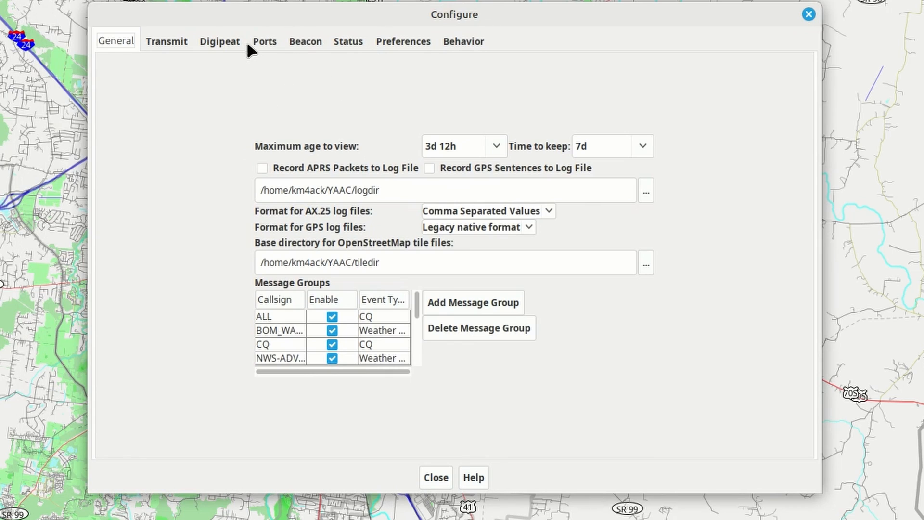
{"action": "left_click", "coordinate": [263, 41]}
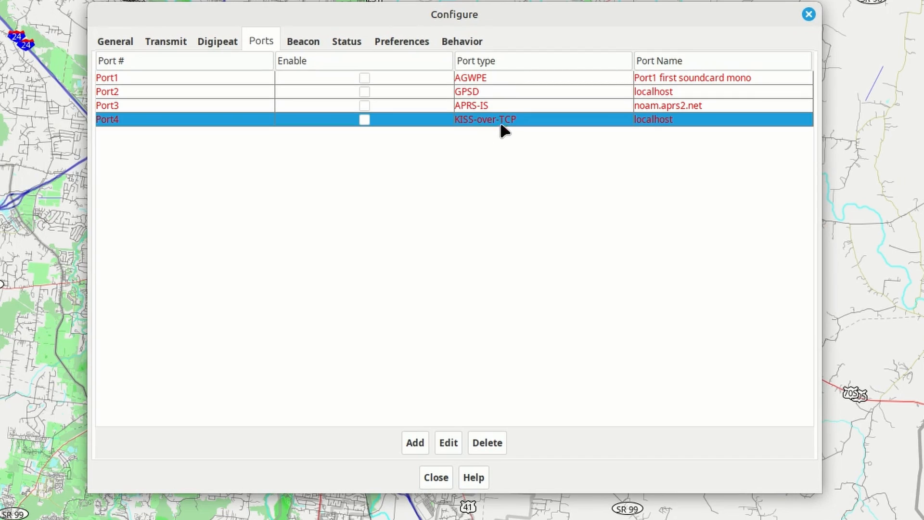
{"action": "mouse_move", "coordinate": [460, 126]}
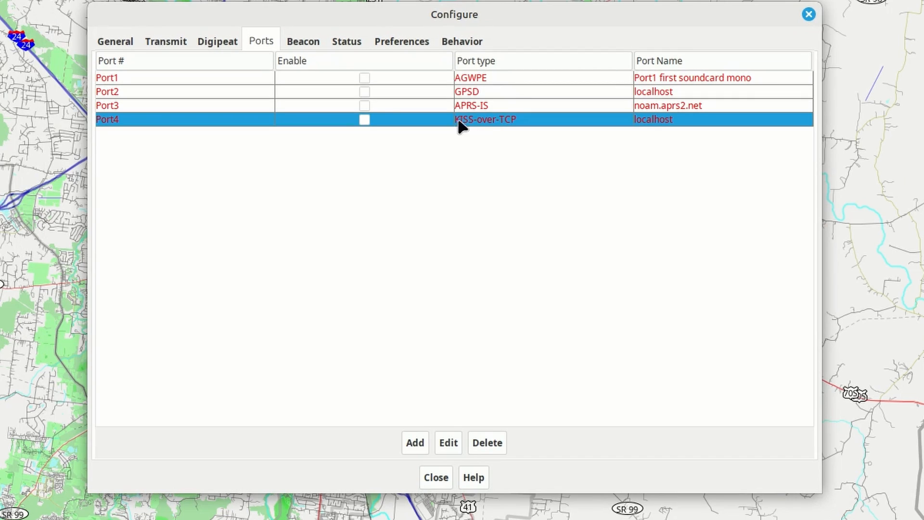
{"action": "mouse_move", "coordinate": [478, 159]}
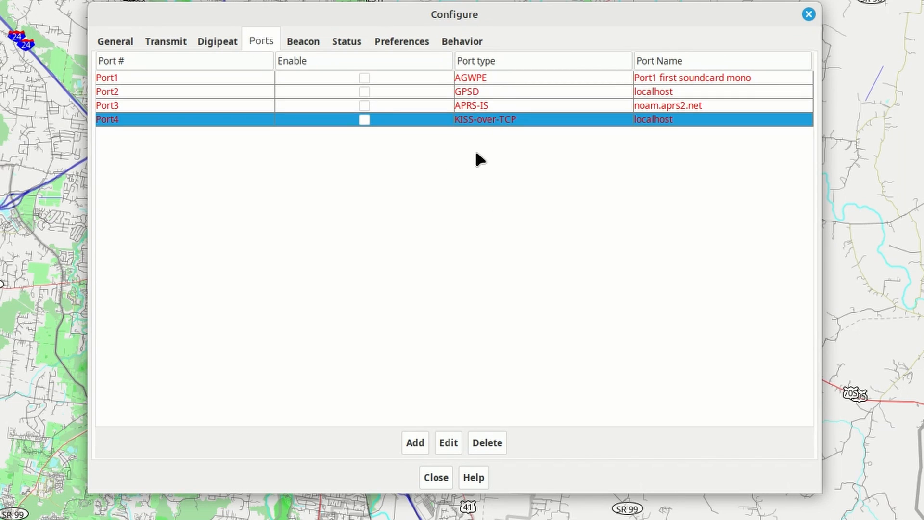
{"action": "mouse_move", "coordinate": [499, 149]}
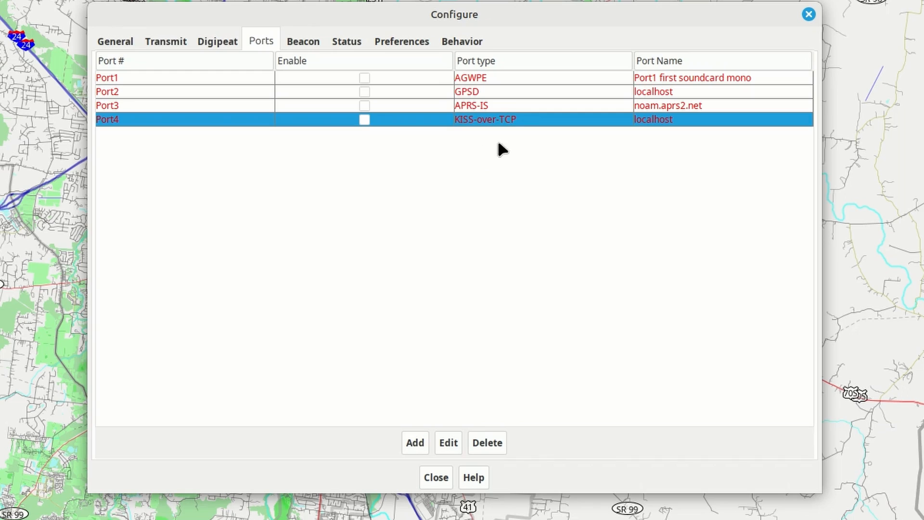
{"action": "mouse_move", "coordinate": [493, 131]}
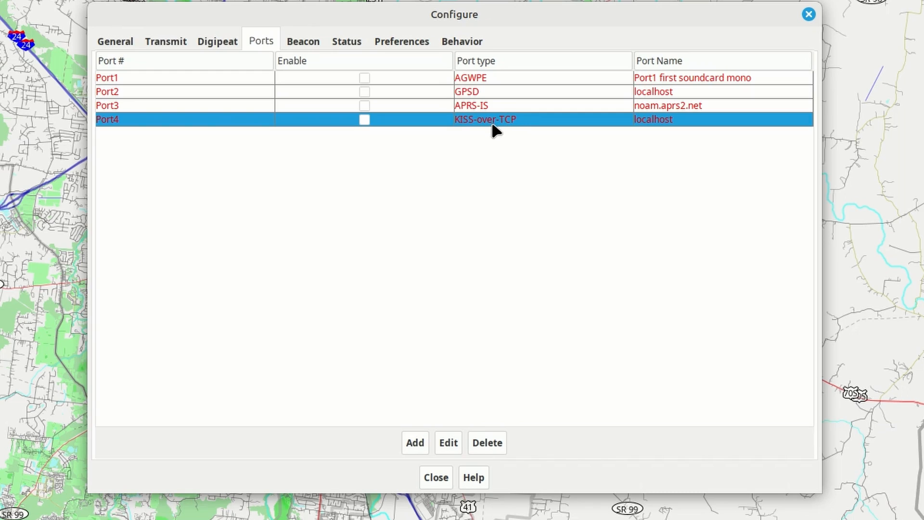
{"action": "mouse_move", "coordinate": [487, 443]}
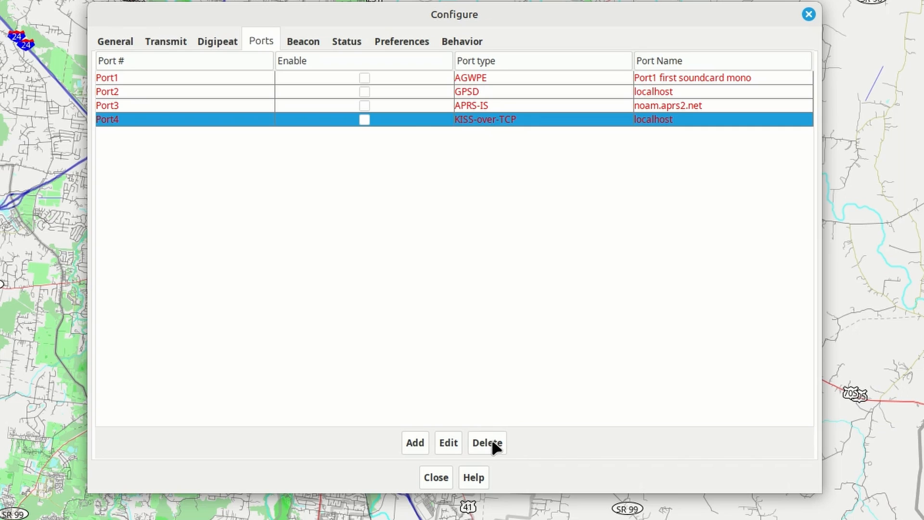
{"action": "left_click", "coordinate": [486, 442]}
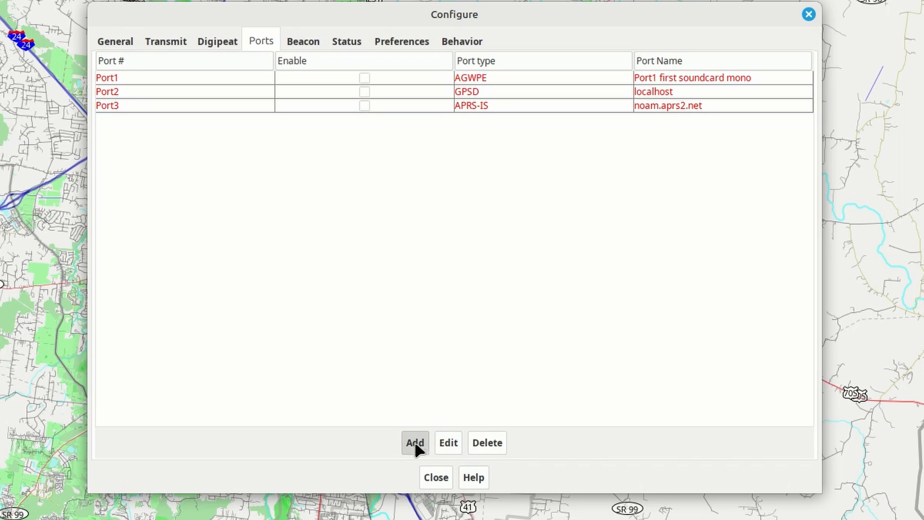
- Add a new port of type KISS-over-TCP, defaulting to localhost port 8001
{"action": "left_click", "coordinate": [414, 442]}
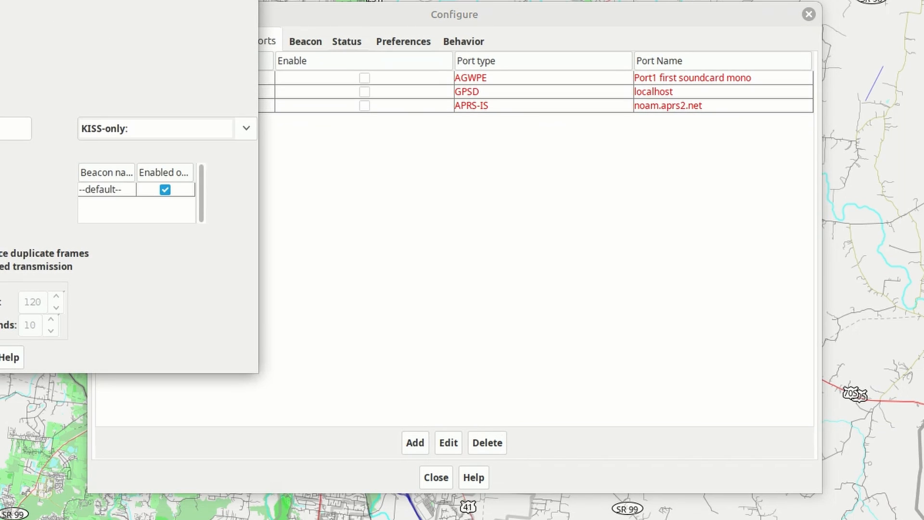
{"action": "left_click", "coordinate": [413, 442]}
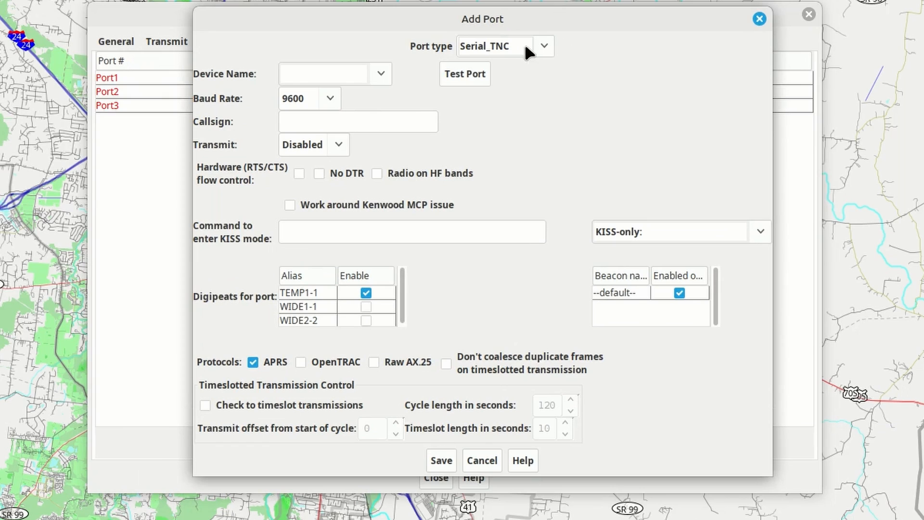
{"action": "left_click", "coordinate": [541, 46]}
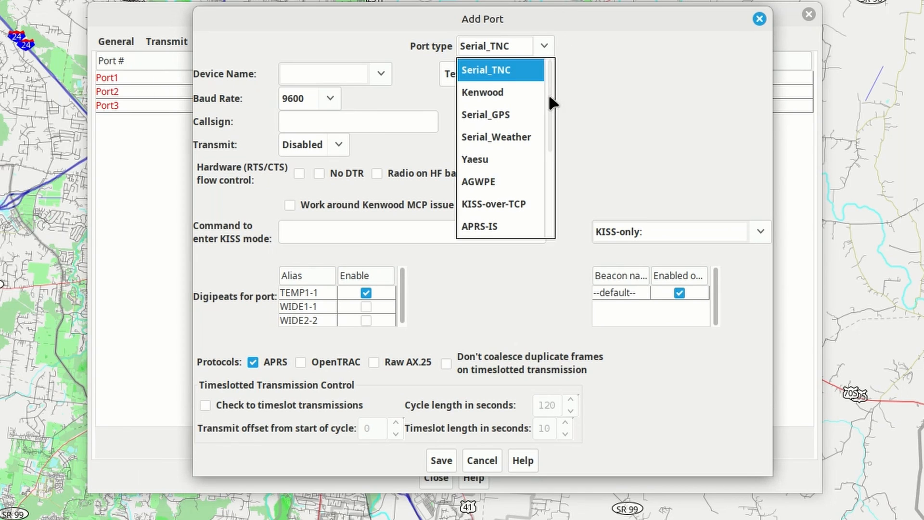
{"action": "scroll", "scroll_direction": "down", "scroll_amount": 3}
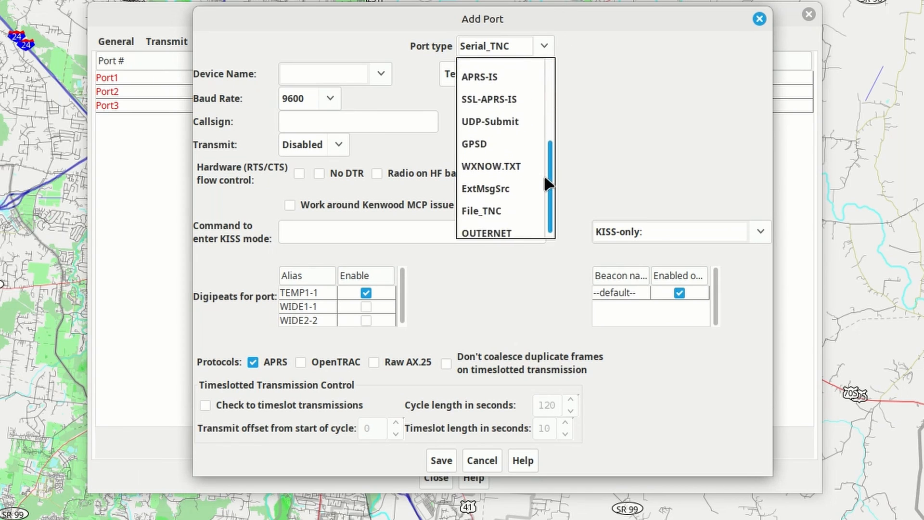
{"action": "scroll", "scroll_direction": "up", "scroll_amount": 3}
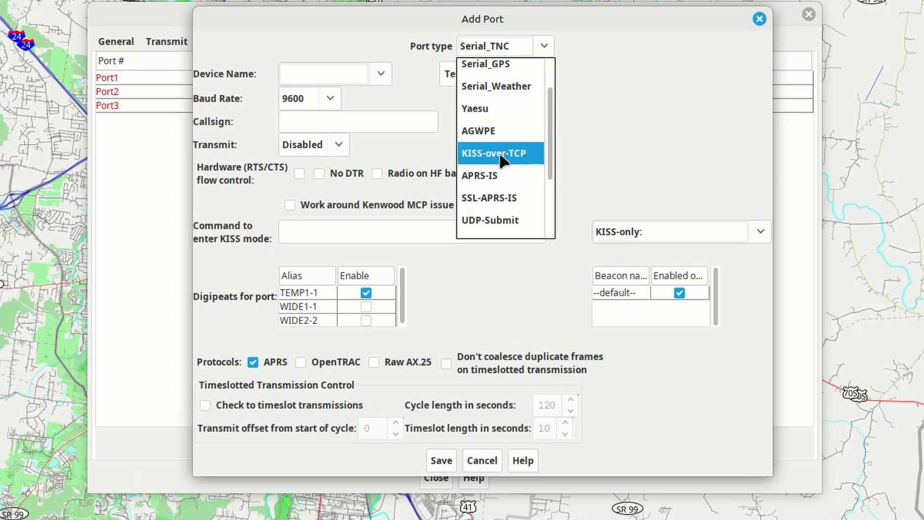
{"action": "left_click", "coordinate": [500, 153]}
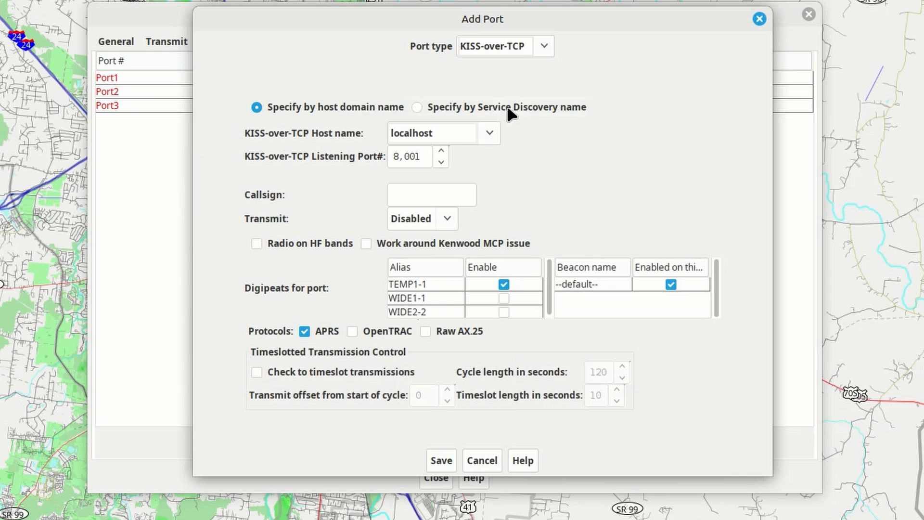
{"action": "mouse_move", "coordinate": [502, 64]}
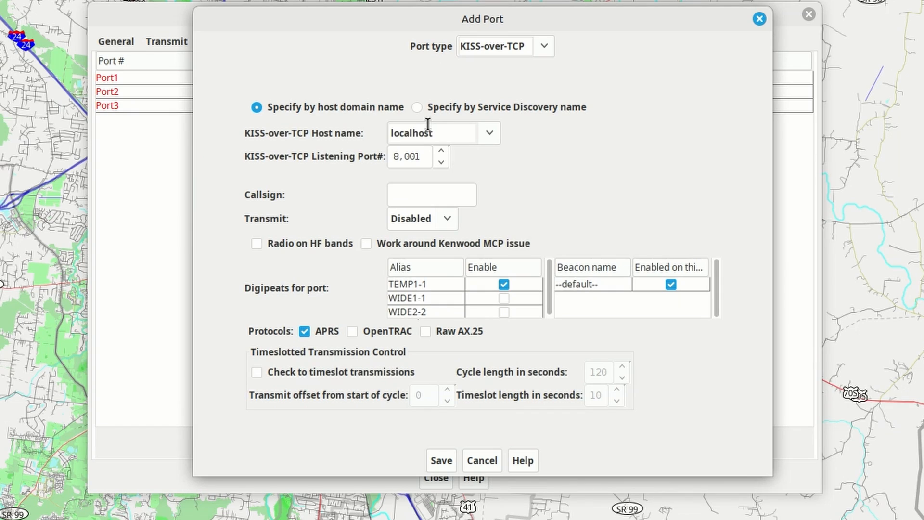
{"action": "mouse_move", "coordinate": [316, 171]}
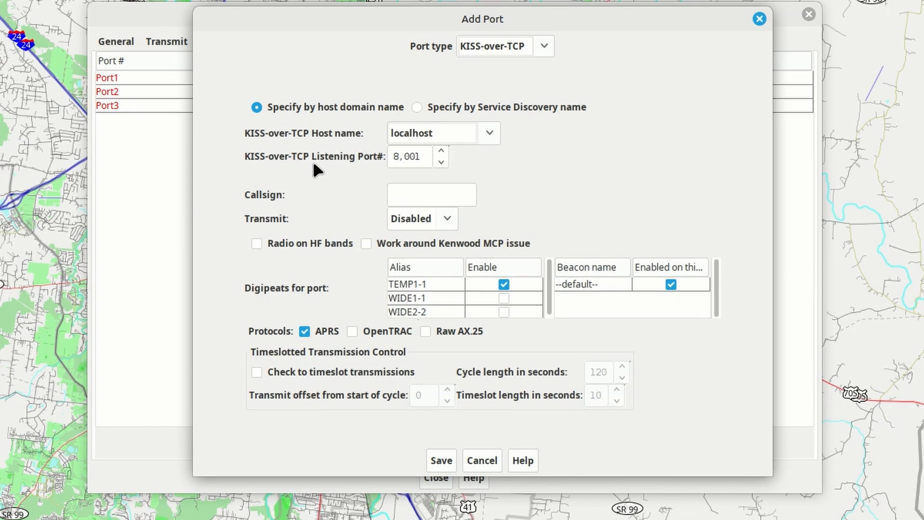
{"action": "mouse_move", "coordinate": [335, 167]}
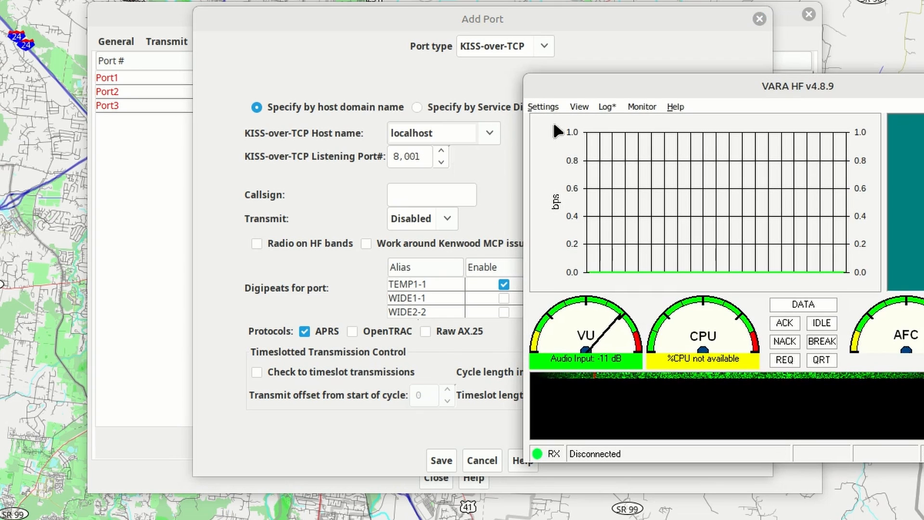
- Check in VARA Setup that the KISS TCP port is 8100, then close it
{"action": "left_click", "coordinate": [543, 106]}
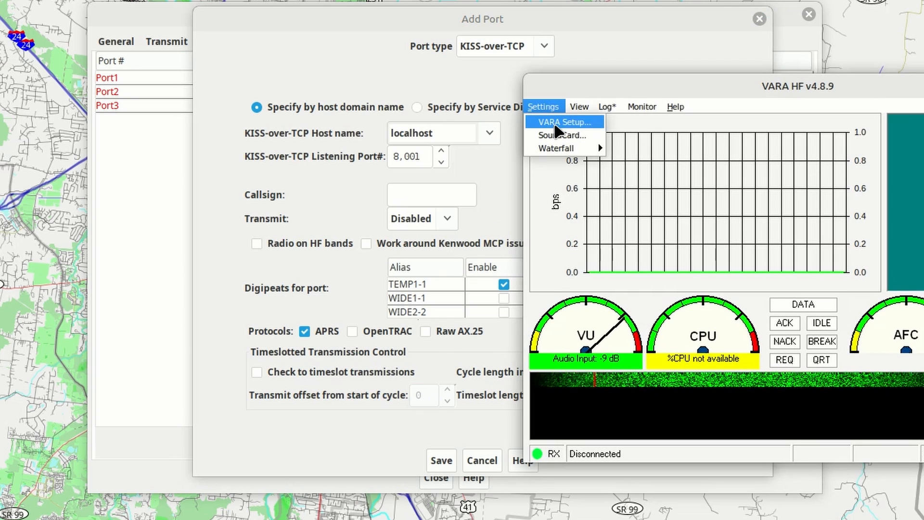
{"action": "left_click", "coordinate": [563, 122]}
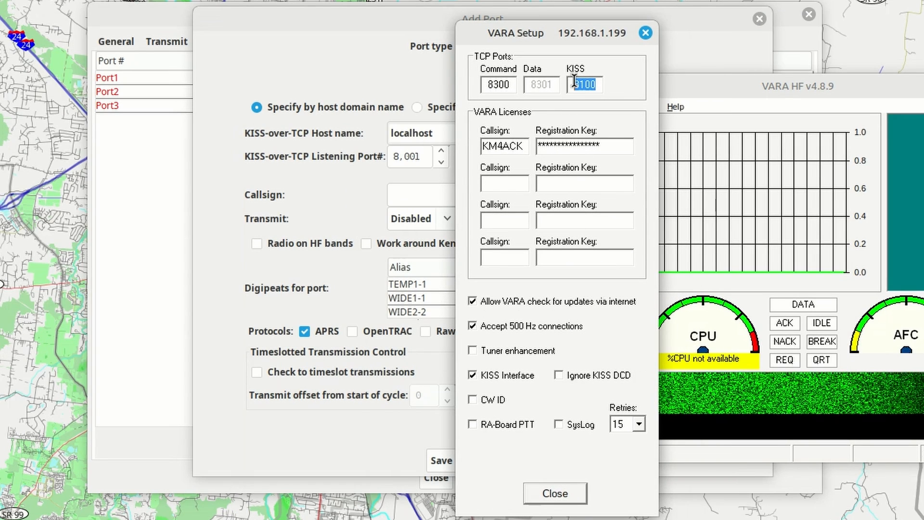
{"action": "mouse_move", "coordinate": [611, 78]}
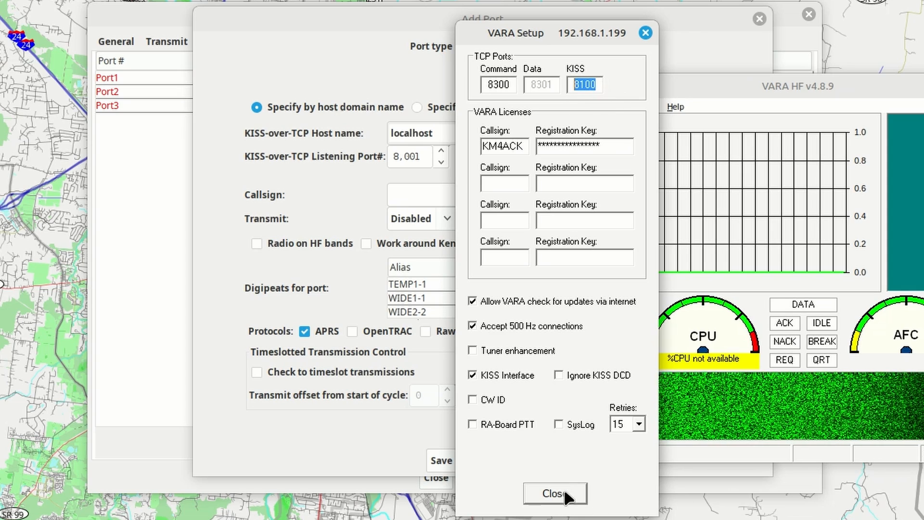
{"action": "left_click", "coordinate": [552, 493]}
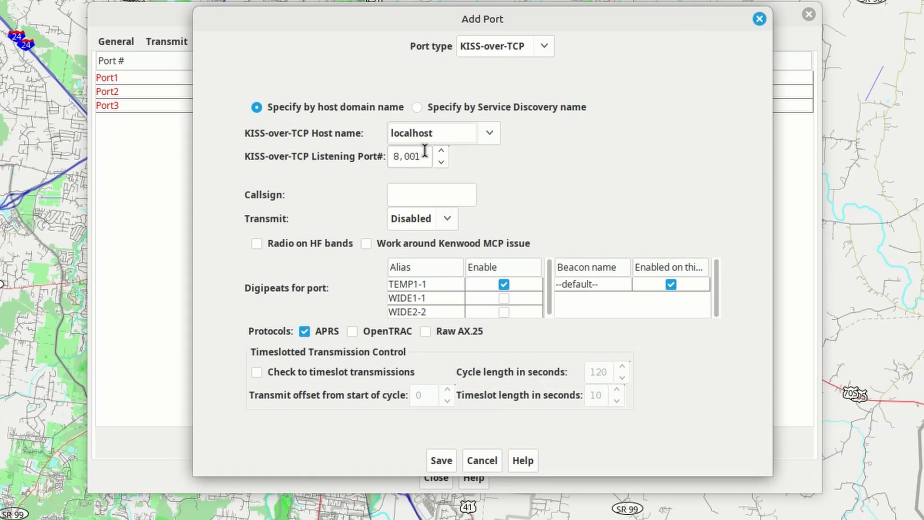
- Set the new port to listening port 8100, callsign KM4ACK-15, transmit enabled
{"action": "triple_click", "coordinate": [408, 156]}
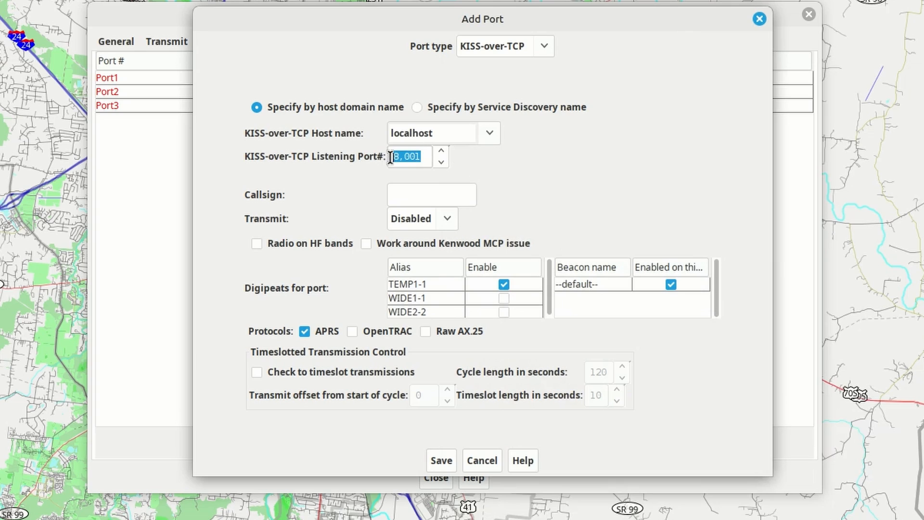
{"action": "type", "text": "81"}
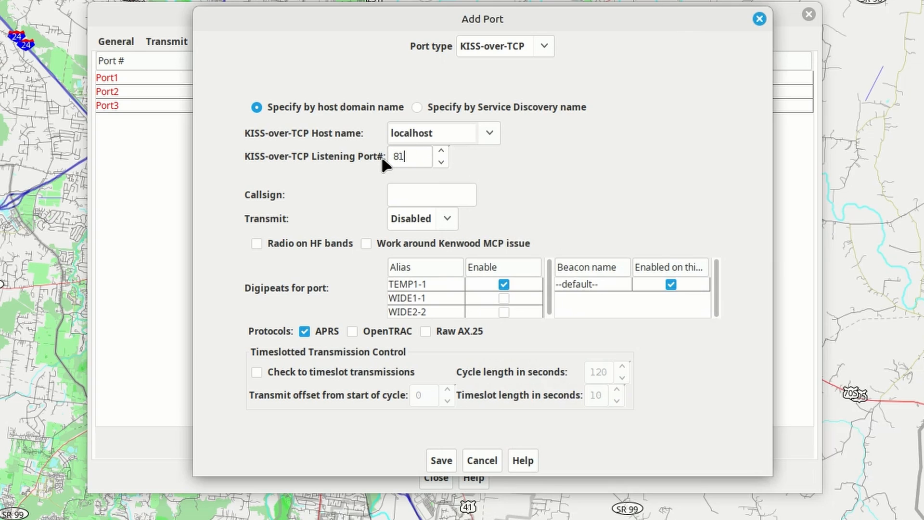
{"action": "type", "text": "00"}
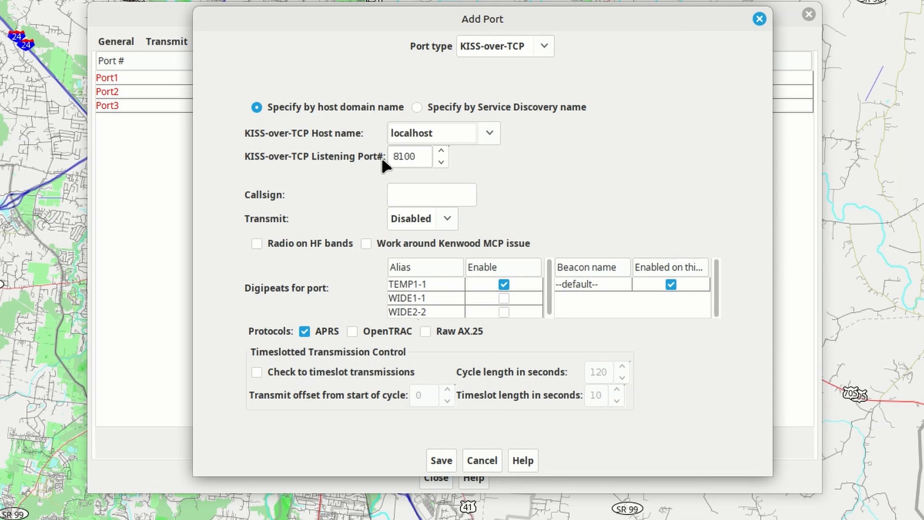
{"action": "type", "text": "KM"}
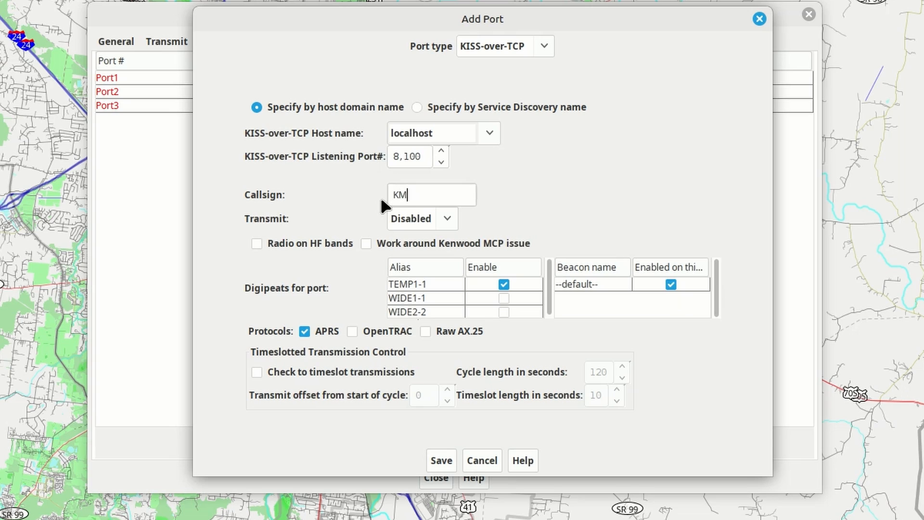
{"action": "type", "text": "4ACK-"}
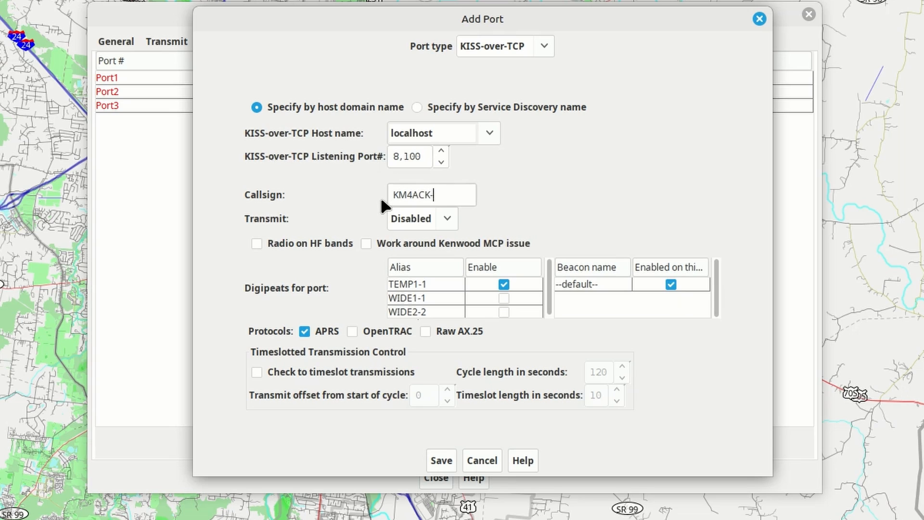
{"action": "type", "text": "15"}
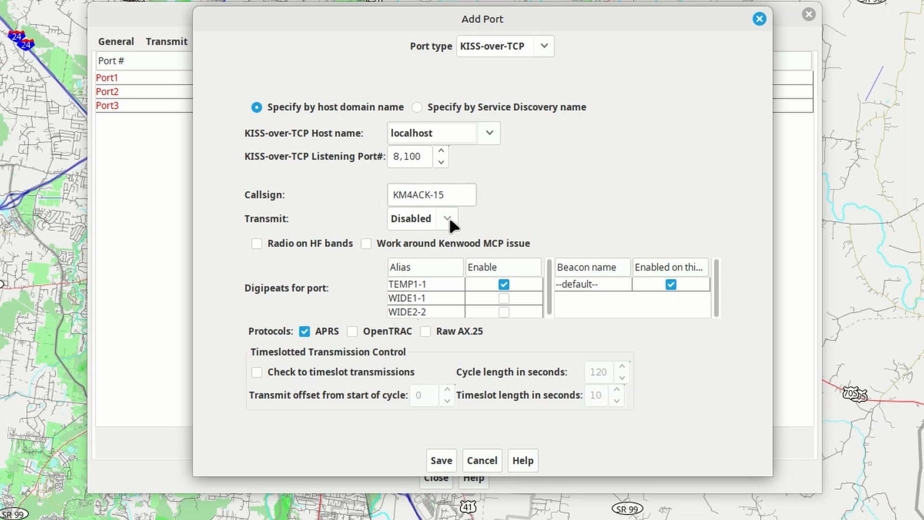
{"action": "left_click", "coordinate": [420, 219]}
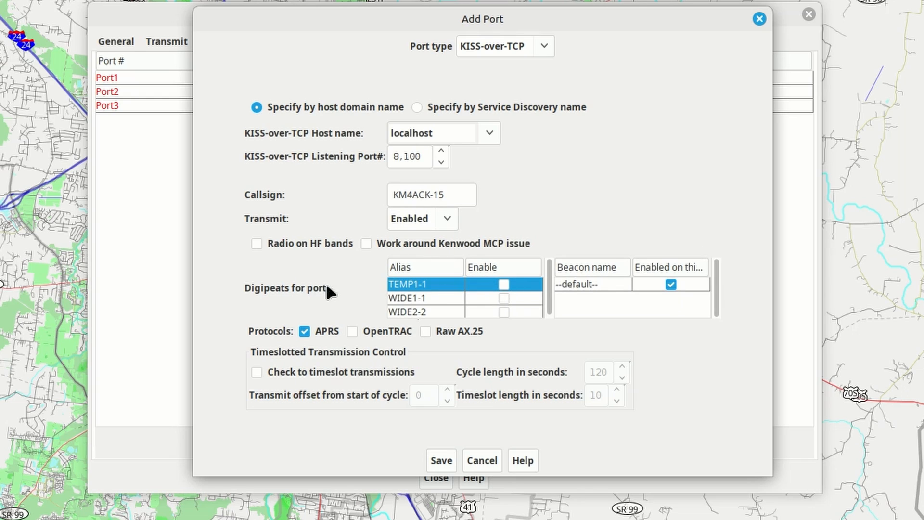
{"action": "mouse_move", "coordinate": [550, 288]}
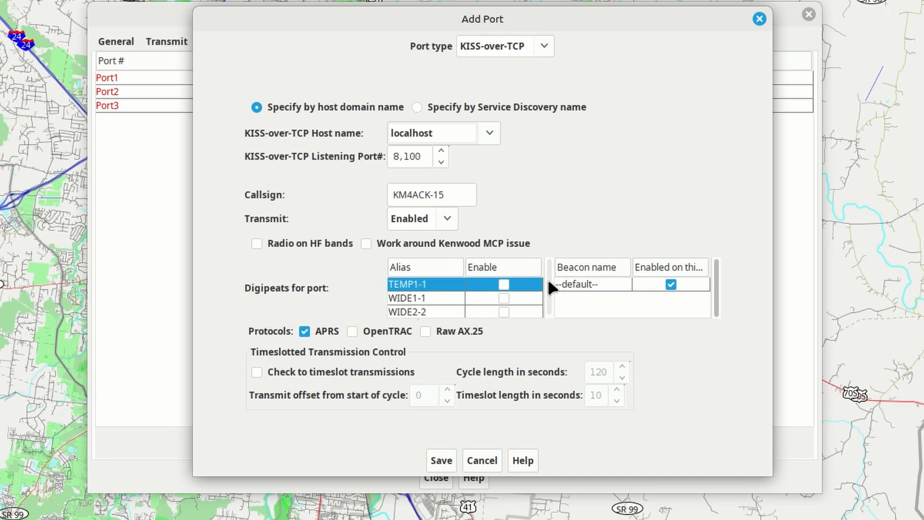
{"action": "mouse_move", "coordinate": [574, 211]}
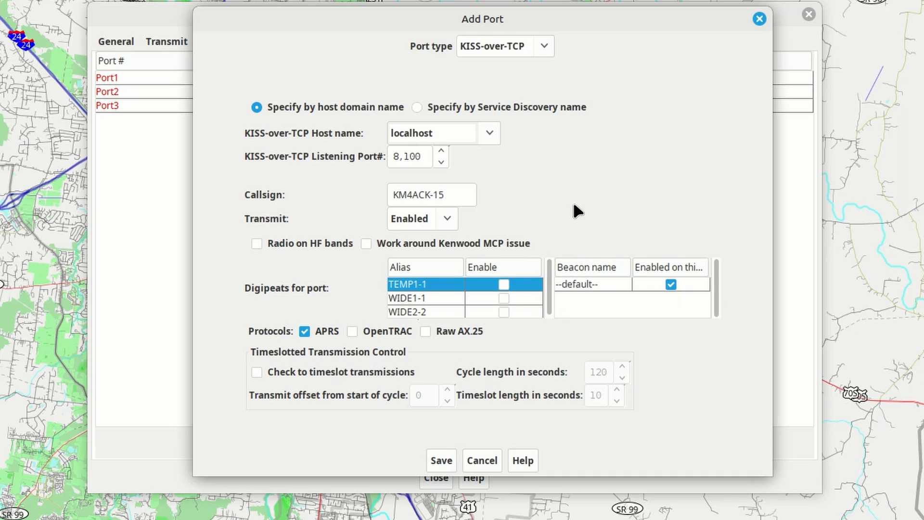
{"action": "mouse_move", "coordinate": [342, 330]}
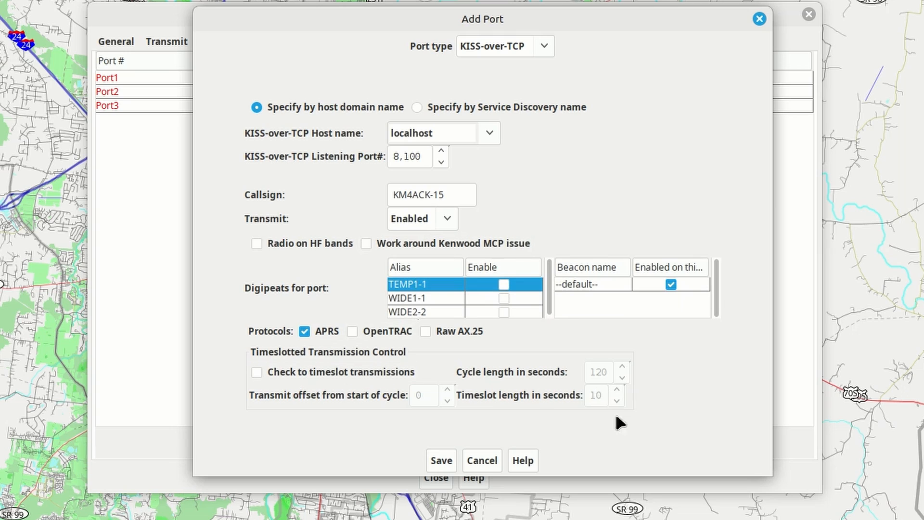
{"action": "mouse_move", "coordinate": [450, 463]}
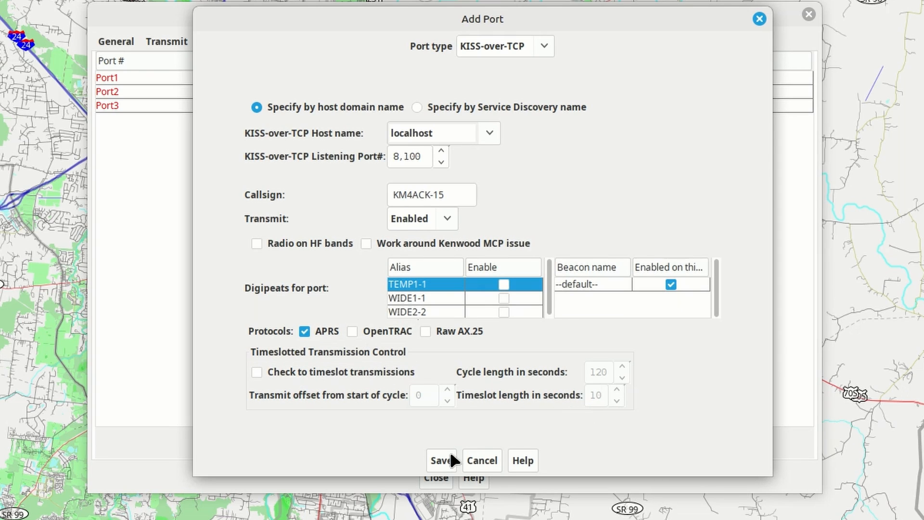
- Save the new KISS-over-TCP localhost port as Port4 and close YAAC's configuration
{"action": "left_click", "coordinate": [436, 460]}
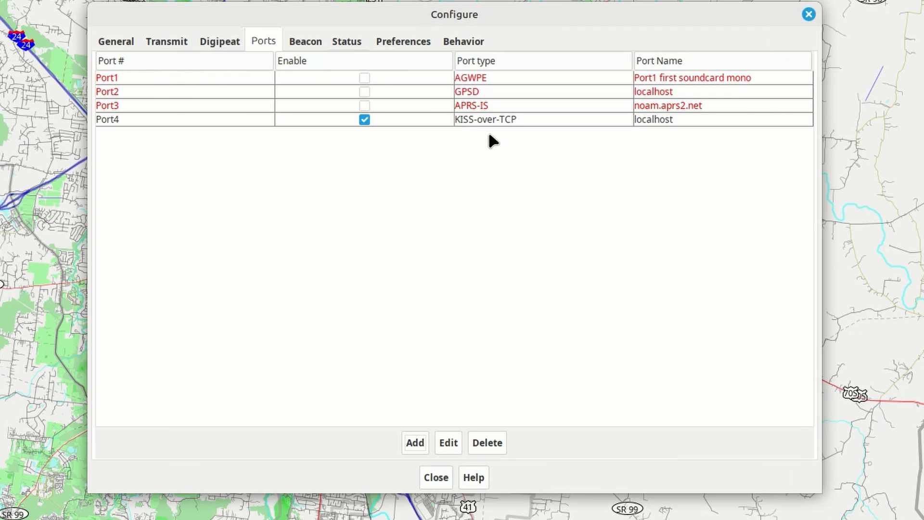
{"action": "mouse_move", "coordinate": [508, 127]}
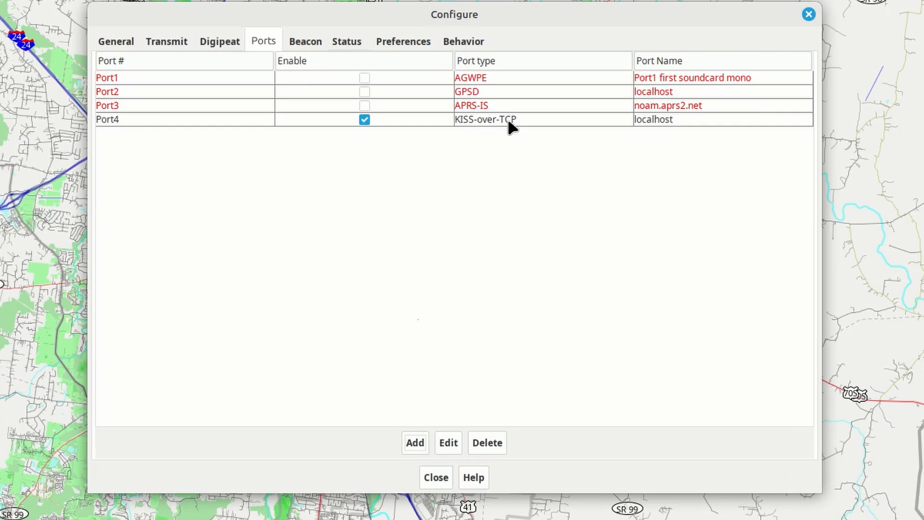
{"action": "mouse_move", "coordinate": [516, 127]}
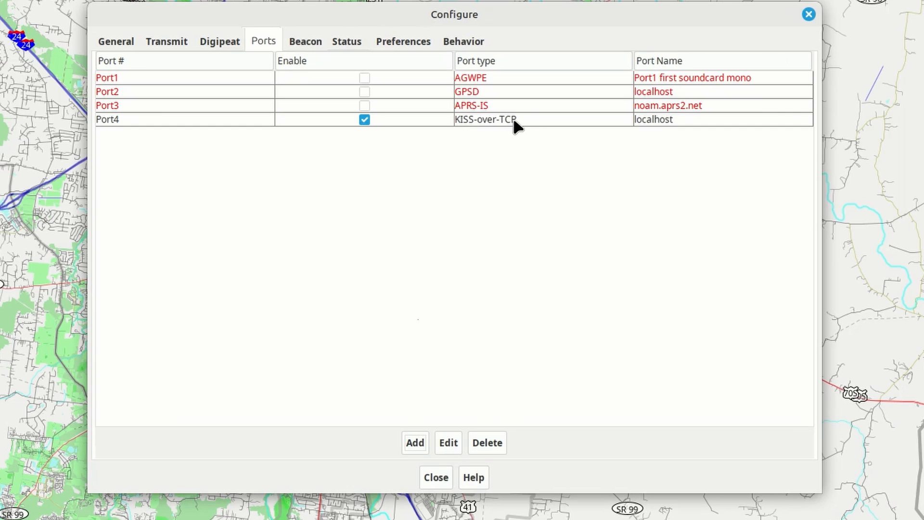
{"action": "mouse_move", "coordinate": [423, 205]}
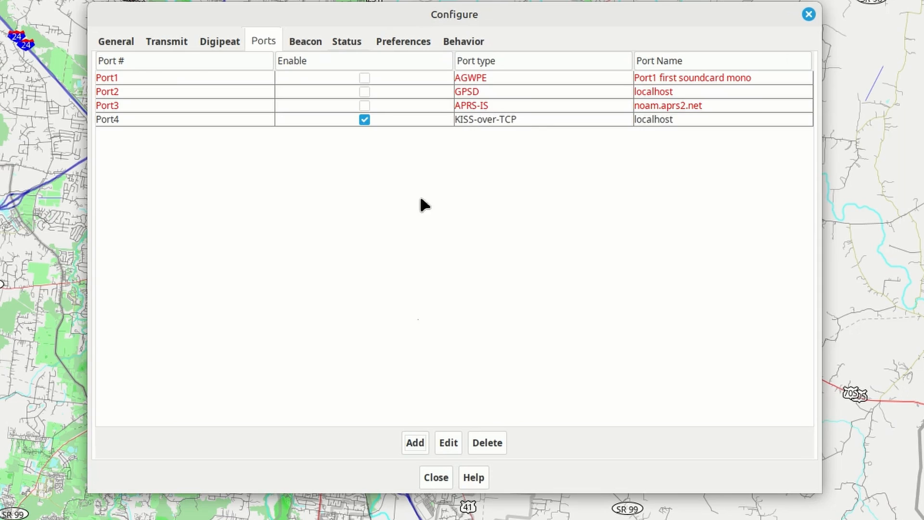
{"action": "mouse_move", "coordinate": [446, 463]}
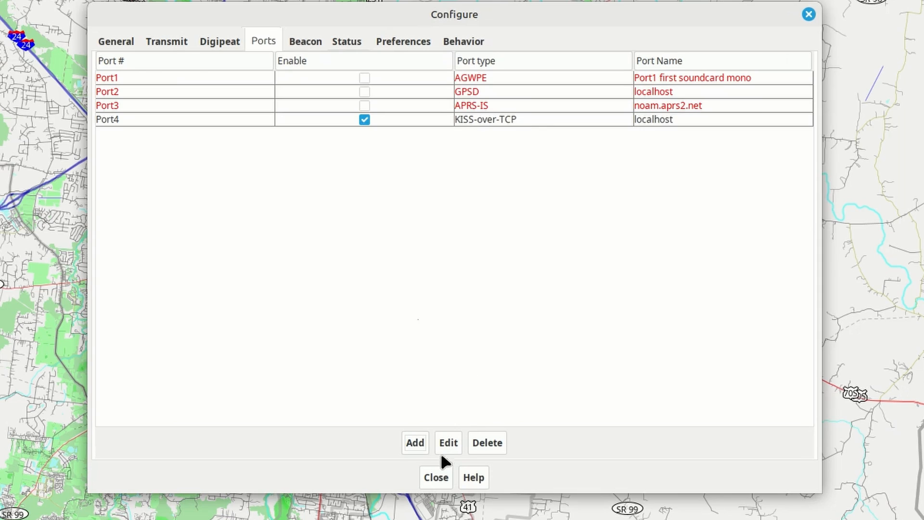
{"action": "mouse_move", "coordinate": [439, 480]}
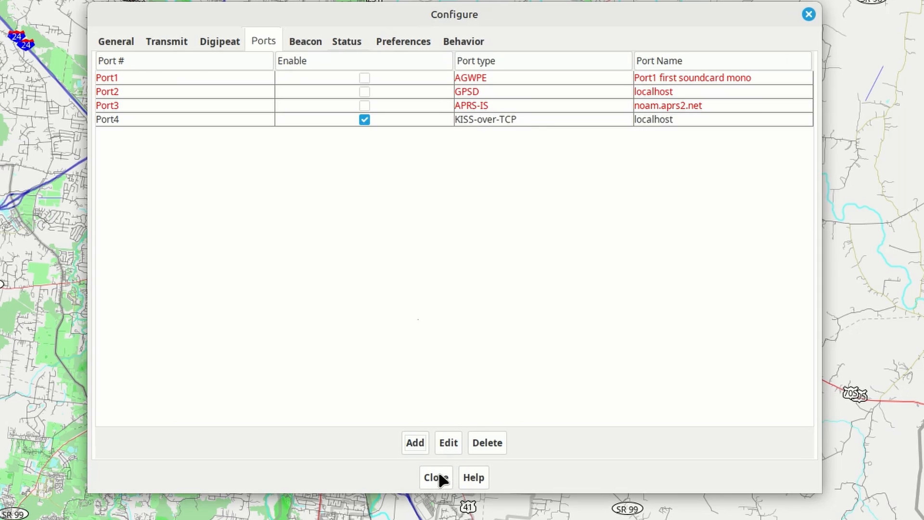
{"action": "left_click", "coordinate": [432, 476]}
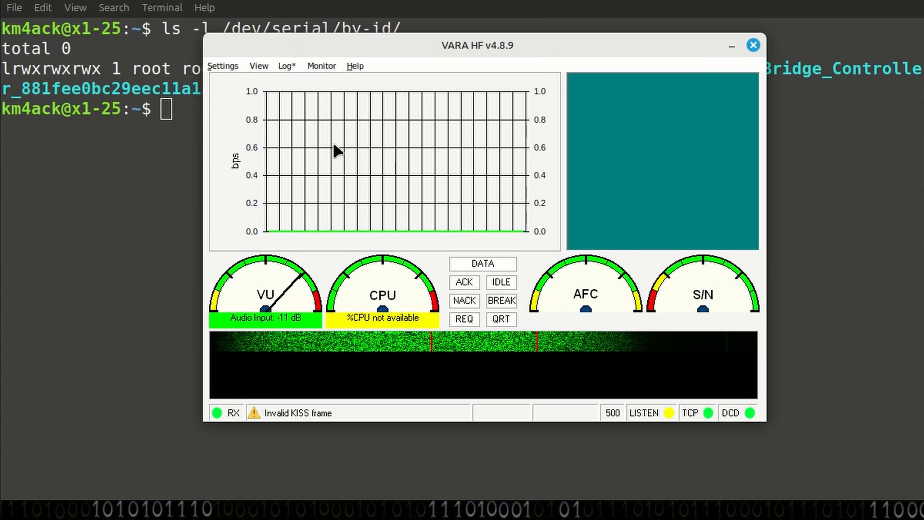
{"action": "mouse_move", "coordinate": [530, 158]}
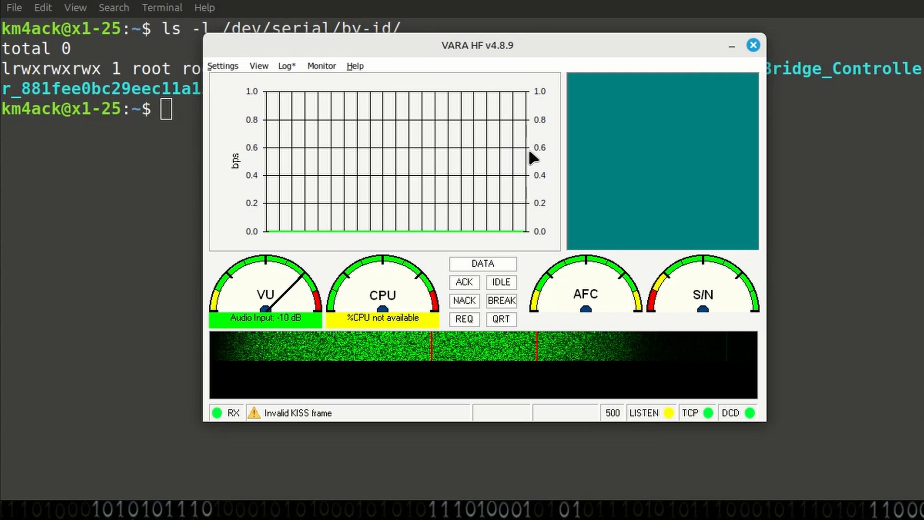
{"action": "mouse_move", "coordinate": [329, 105]}
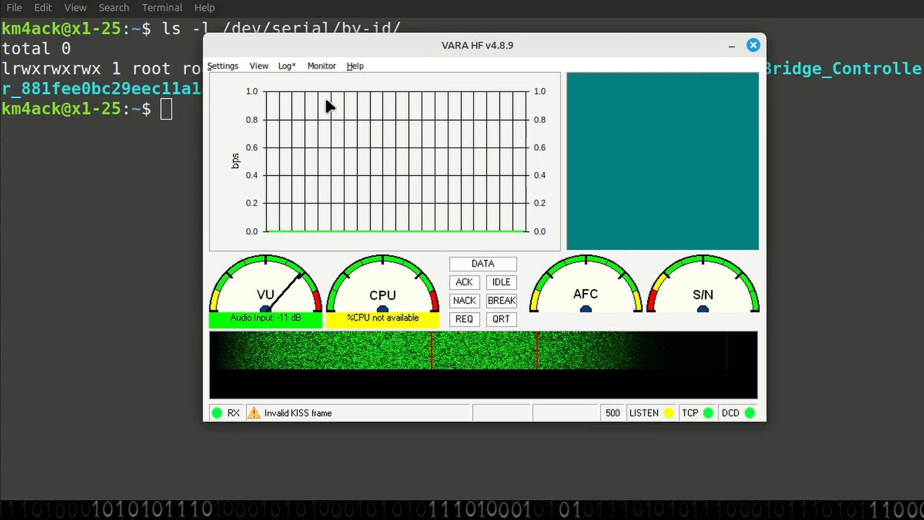
- In VARA HF settings, set PTT via COM on COM10 keyed with the RTS pin
{"action": "left_click", "coordinate": [222, 65]}
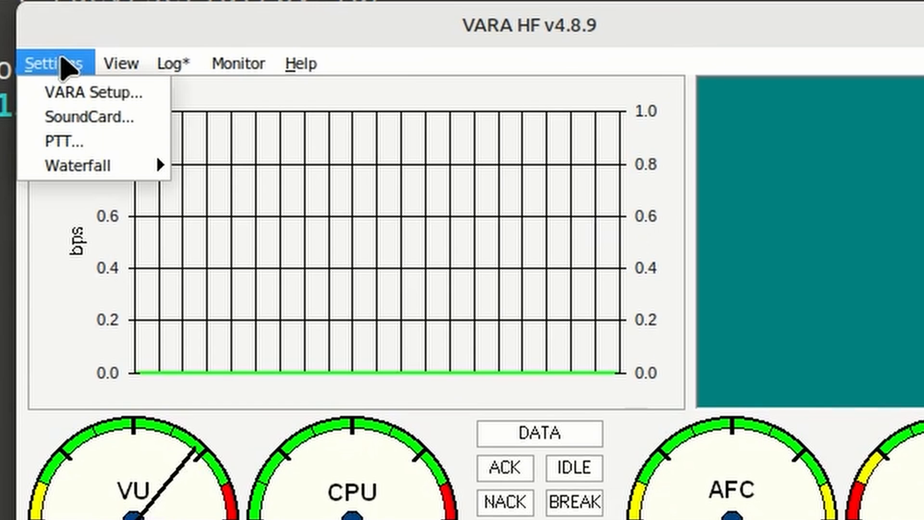
{"action": "mouse_move", "coordinate": [91, 141]}
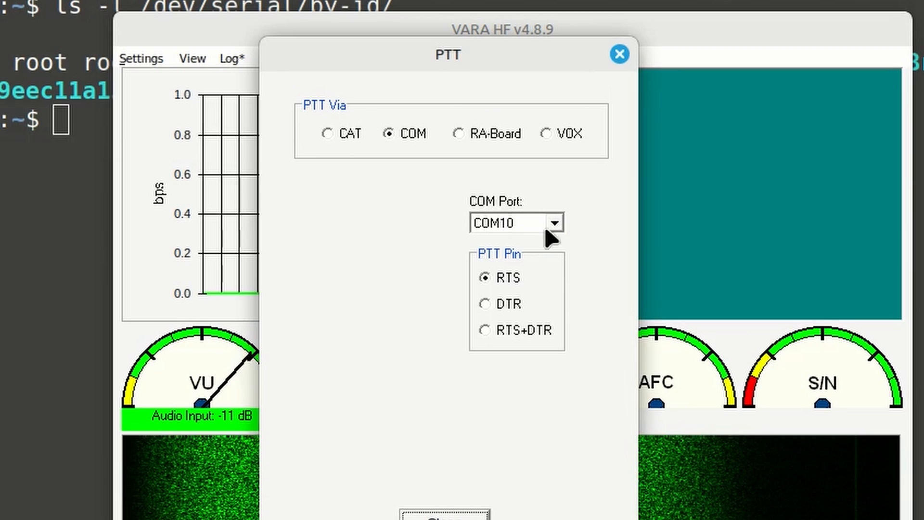
{"action": "mouse_move", "coordinate": [536, 319]}
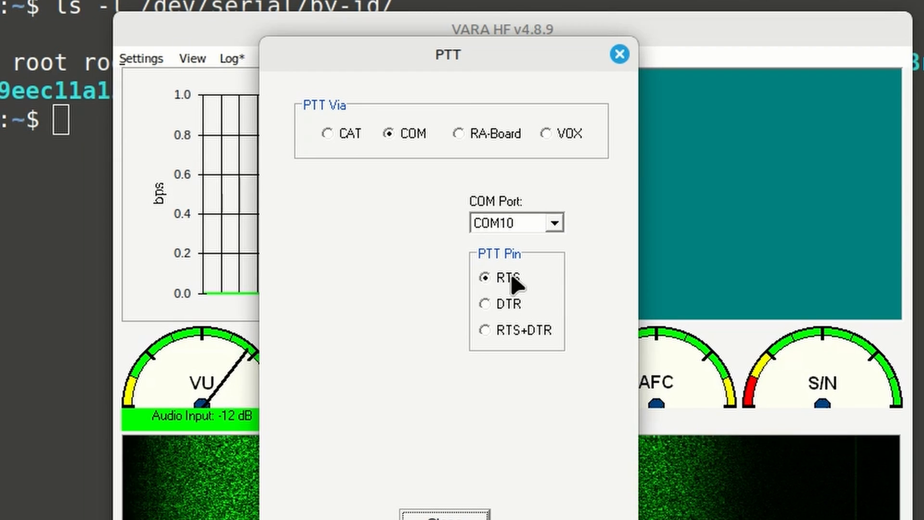
{"action": "left_click", "coordinate": [618, 54]}
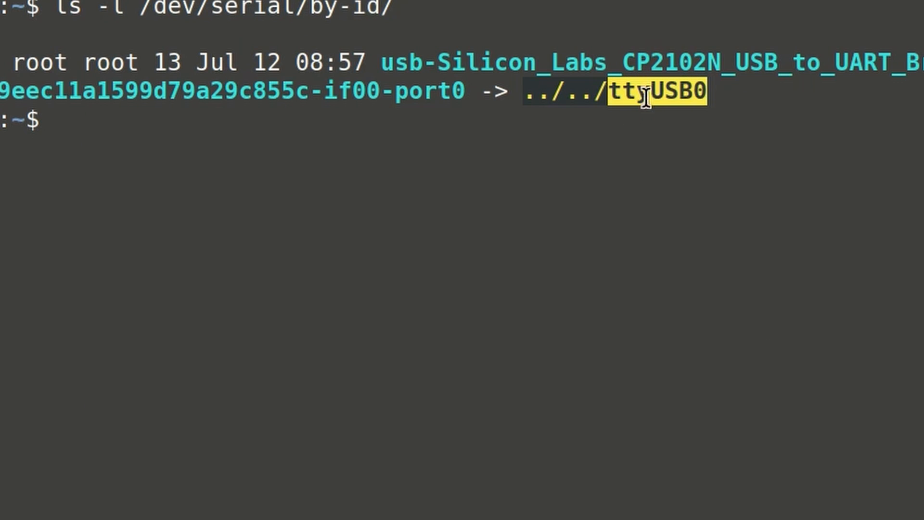
{"action": "mouse_move", "coordinate": [700, 116]}
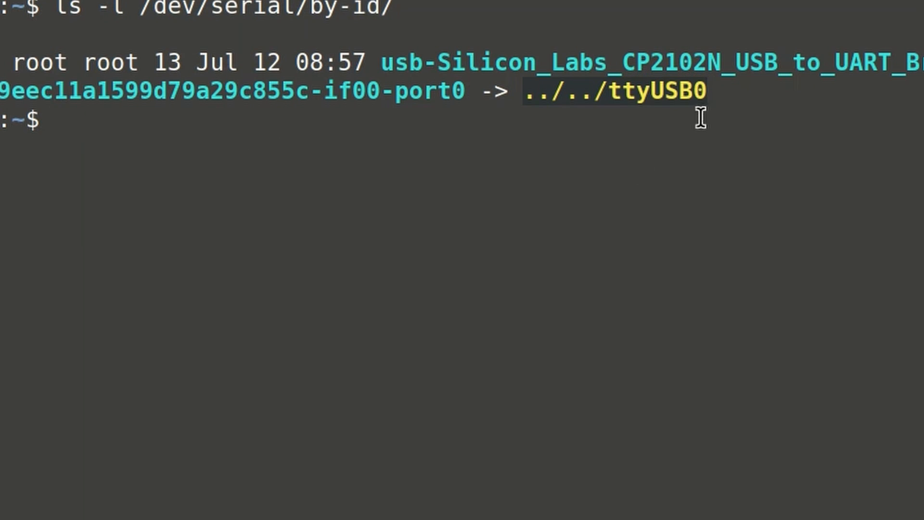
- Pick out the ttyUSB0 device name and launch the registry editor with wine regedit
{"action": "double_click", "coordinate": [660, 91]}
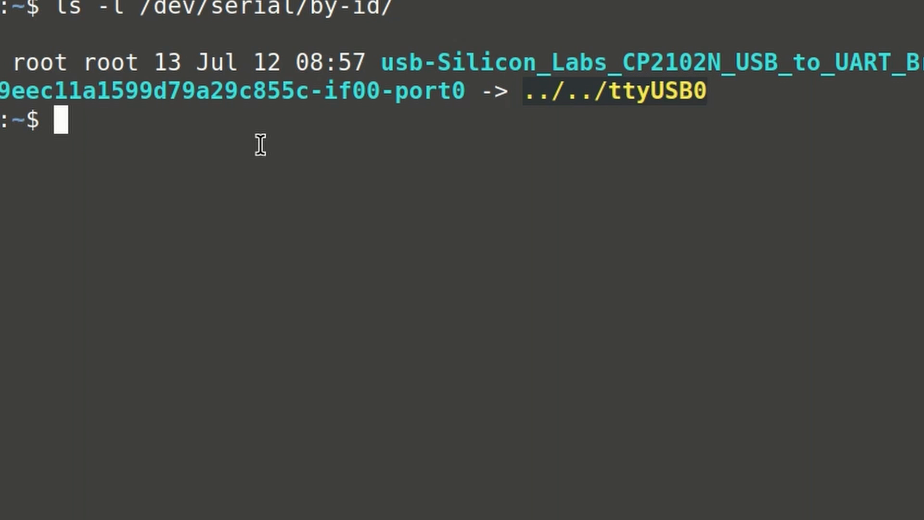
{"action": "type", "text": "wine"}
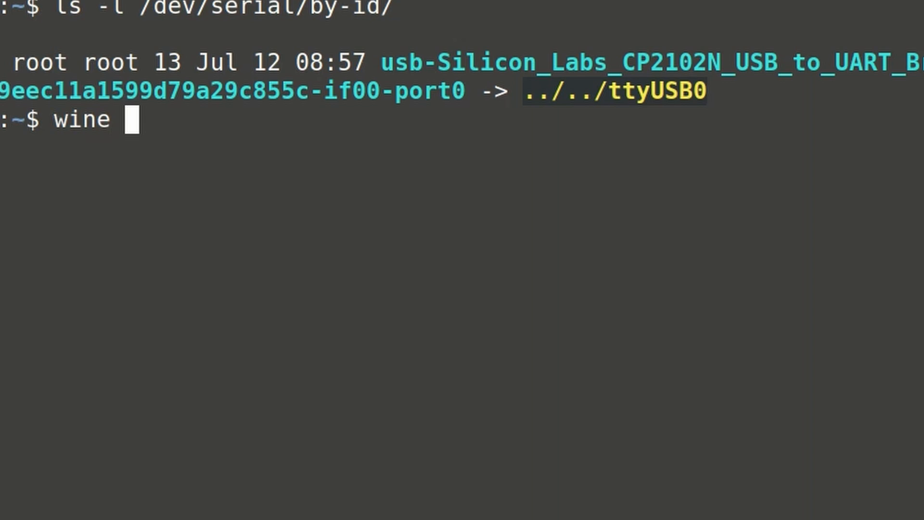
{"action": "type", "text": "regedit"}
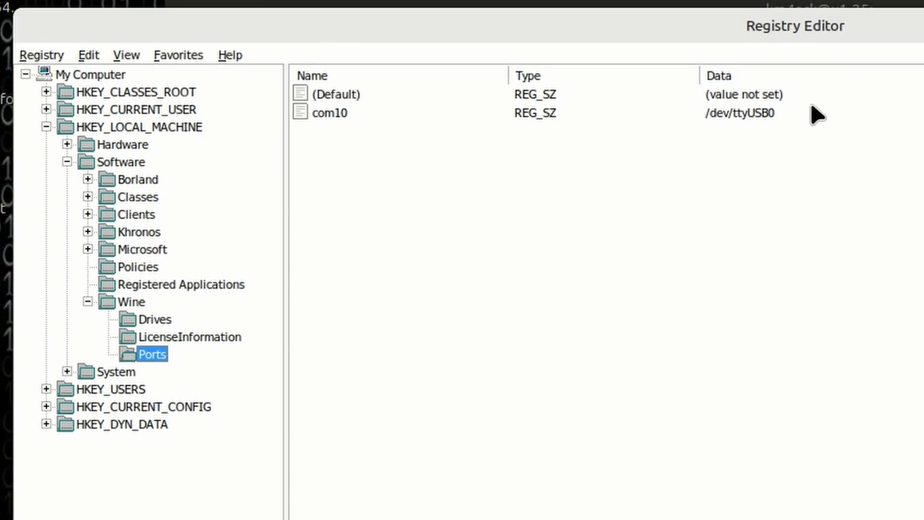
{"action": "mouse_move", "coordinate": [64, 133]}
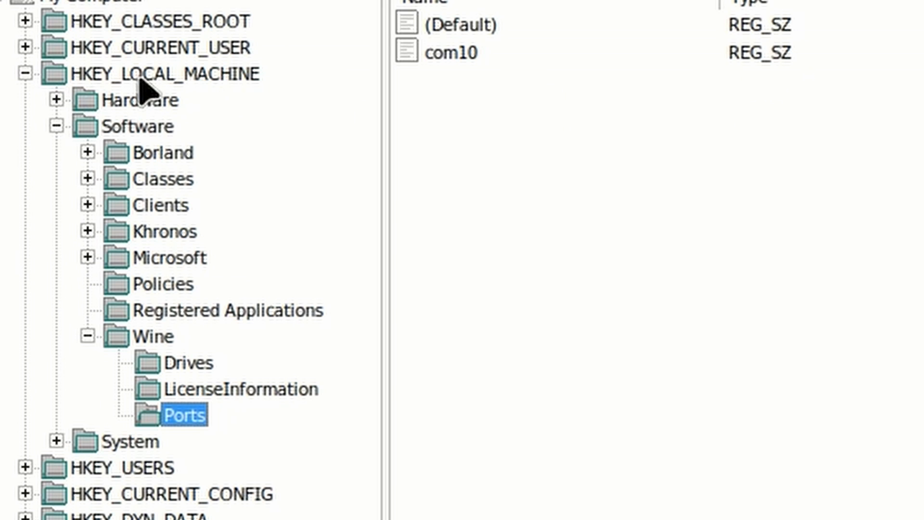
{"action": "mouse_move", "coordinate": [165, 100]}
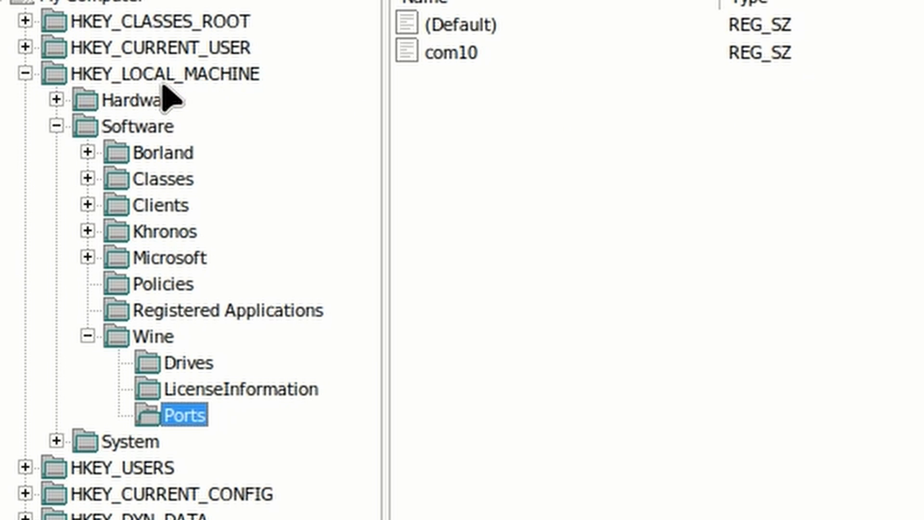
{"action": "mouse_move", "coordinate": [124, 147]}
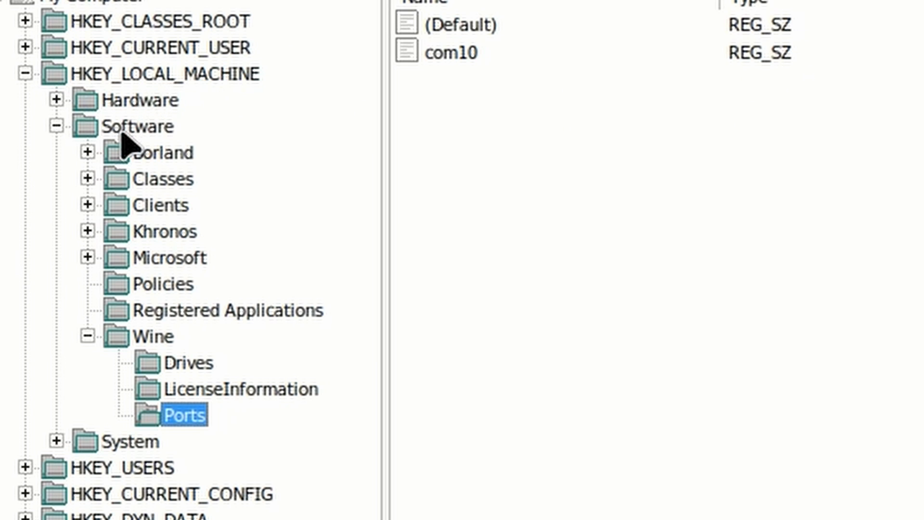
{"action": "mouse_move", "coordinate": [136, 133]}
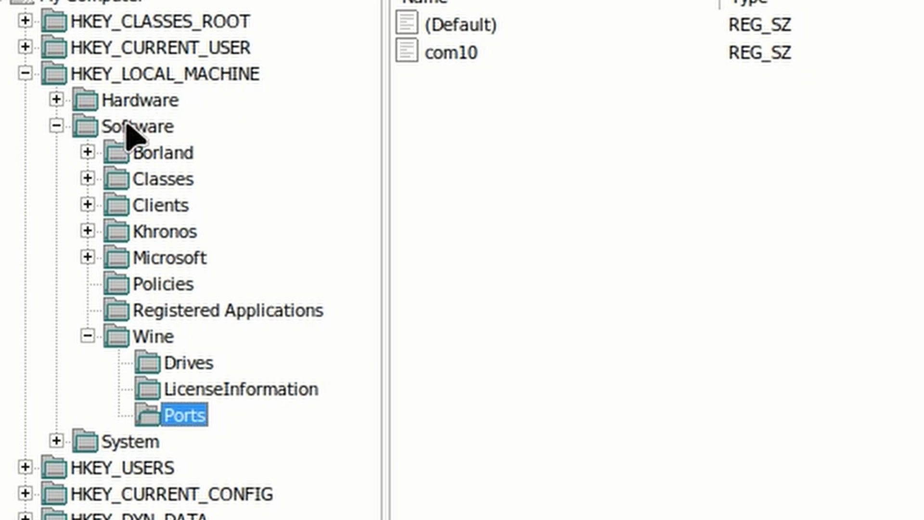
{"action": "mouse_move", "coordinate": [180, 344]}
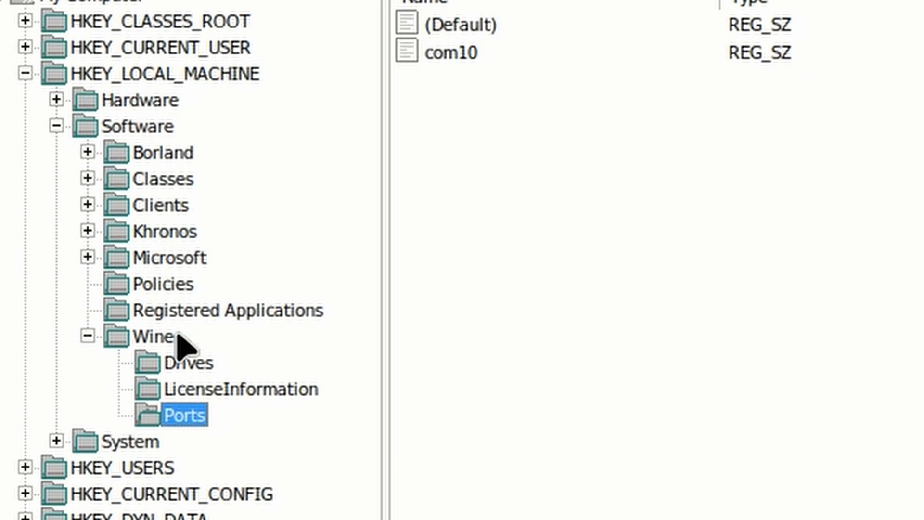
{"action": "mouse_move", "coordinate": [191, 425]}
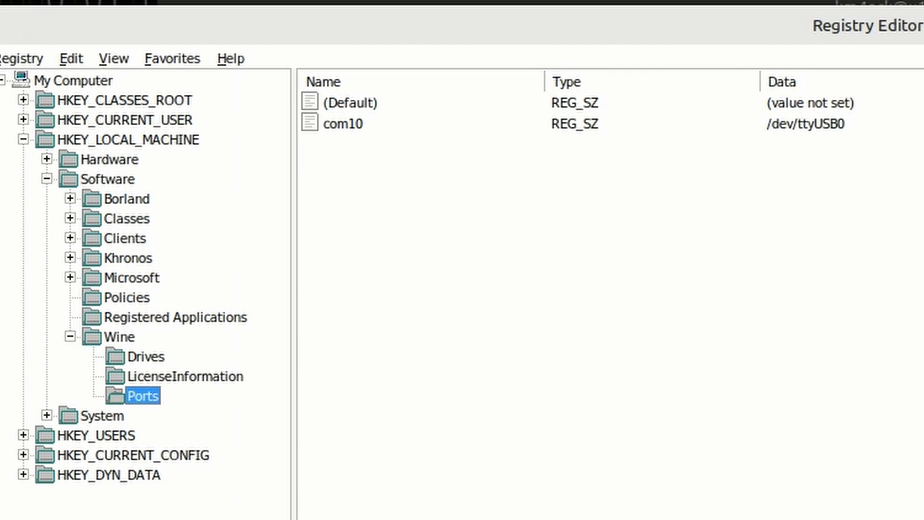
{"action": "mouse_move", "coordinate": [699, 266]}
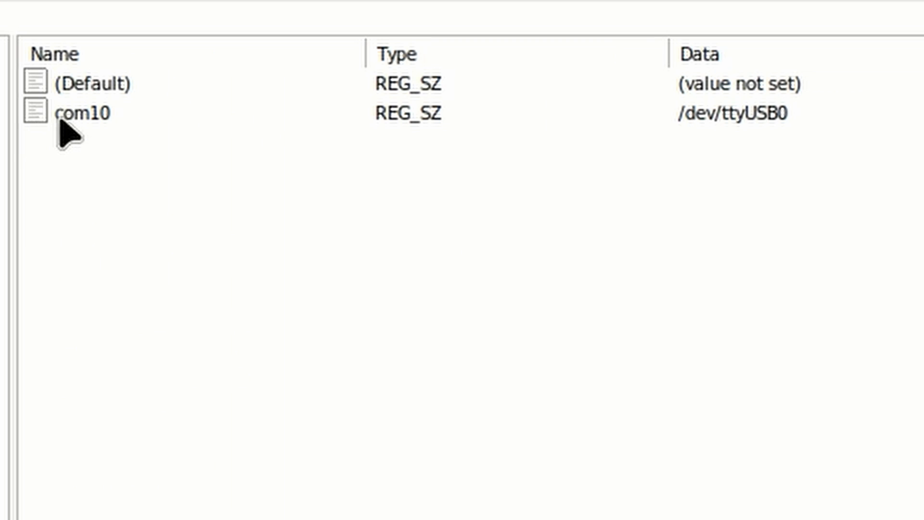
{"action": "mouse_move", "coordinate": [683, 133]}
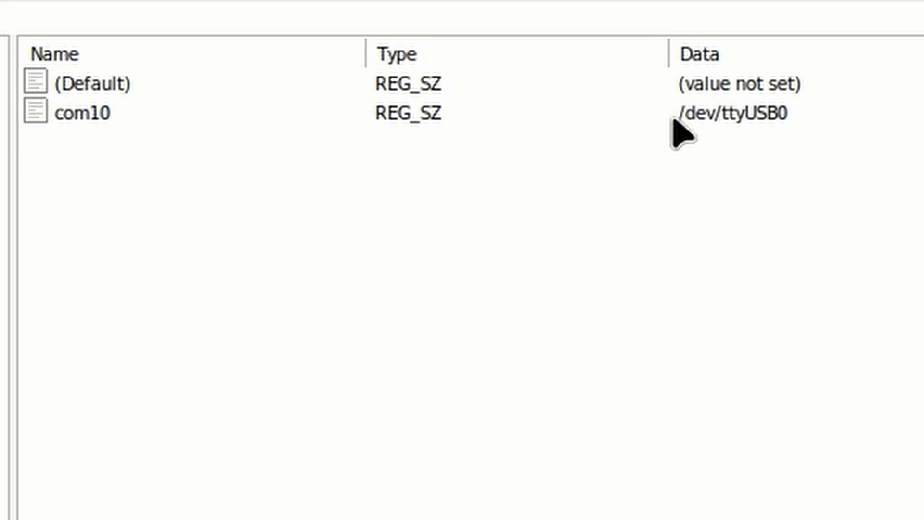
{"action": "mouse_move", "coordinate": [760, 132]}
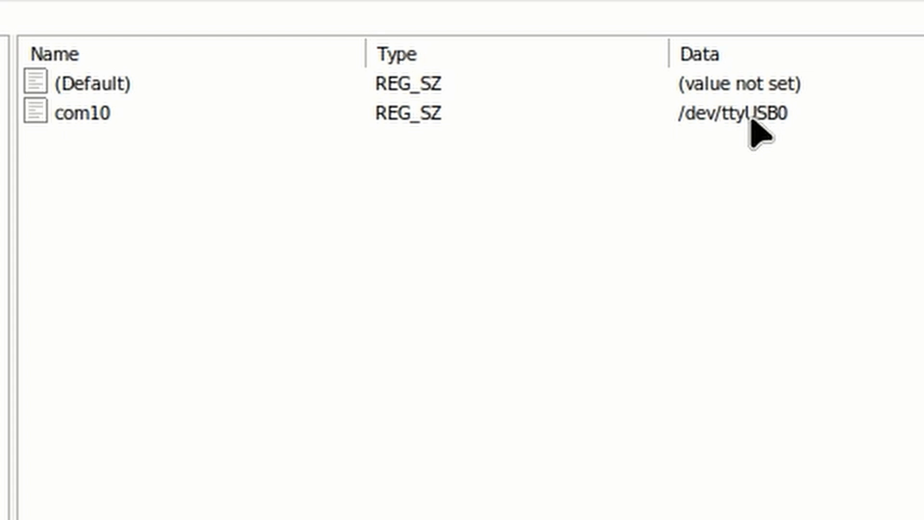
{"action": "mouse_move", "coordinate": [552, 337]}
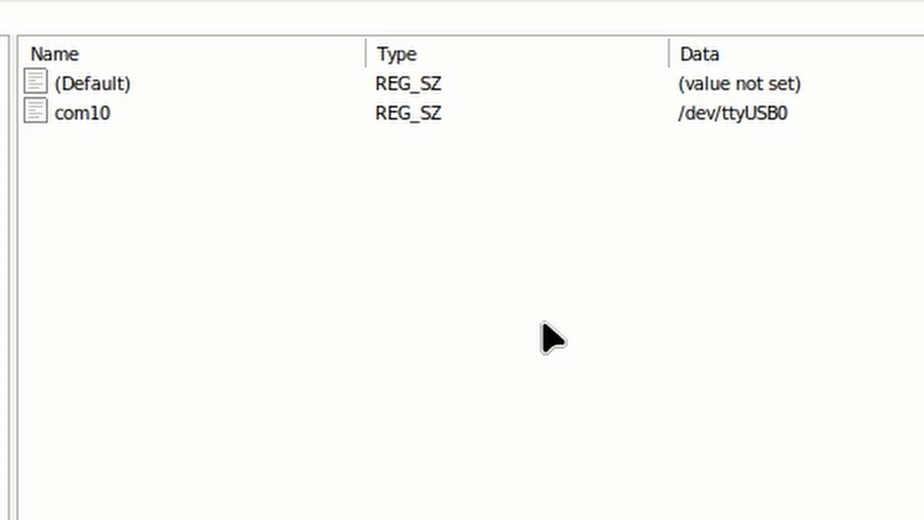
{"action": "mouse_move", "coordinate": [404, 261]}
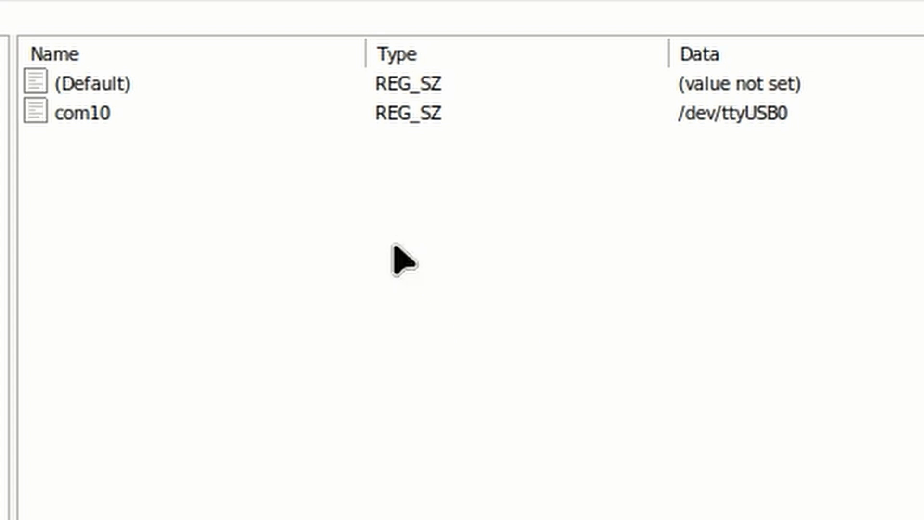
- Under the Wine Ports key, add a new string value named com11 beside com10
{"action": "right_click", "coordinate": [403, 261]}
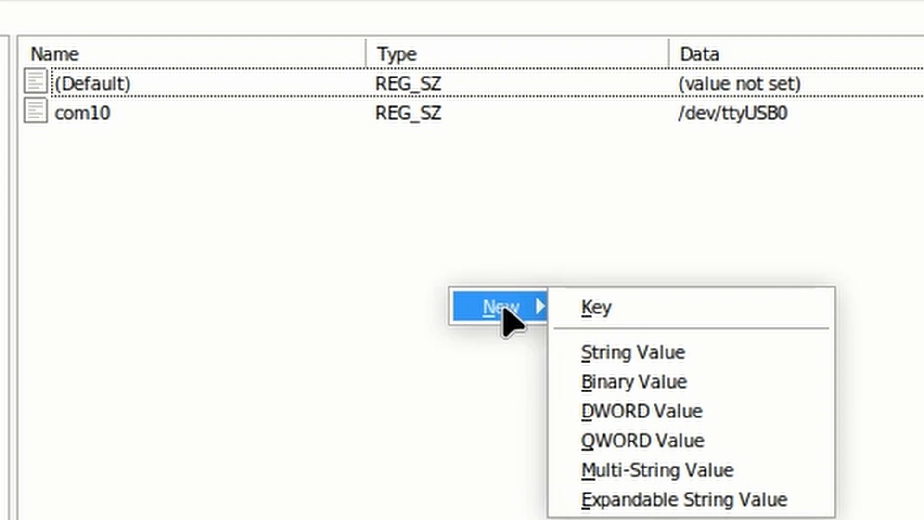
{"action": "mouse_move", "coordinate": [605, 352]}
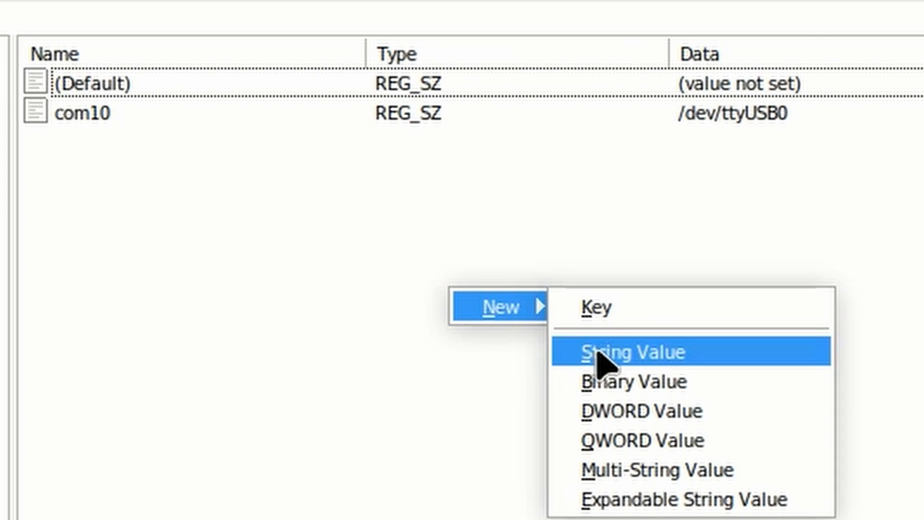
{"action": "left_click", "coordinate": [629, 352]}
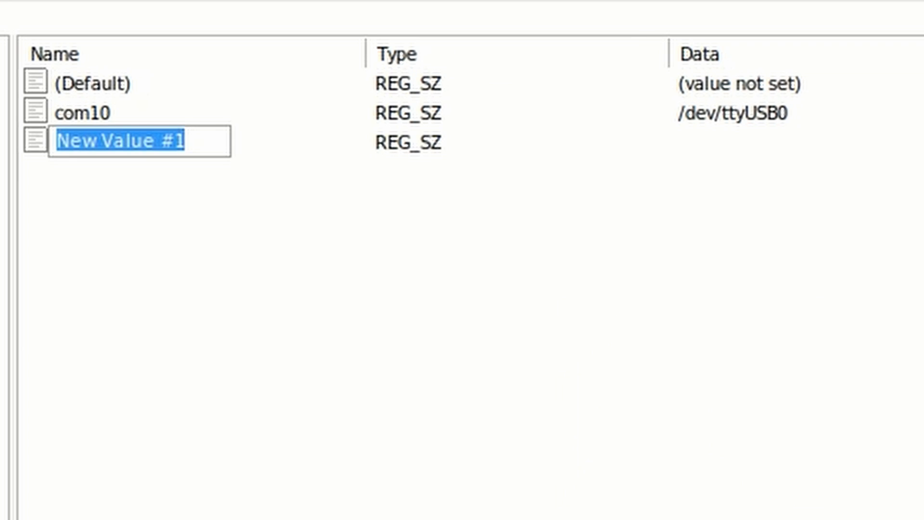
{"action": "mouse_move", "coordinate": [477, 508]}
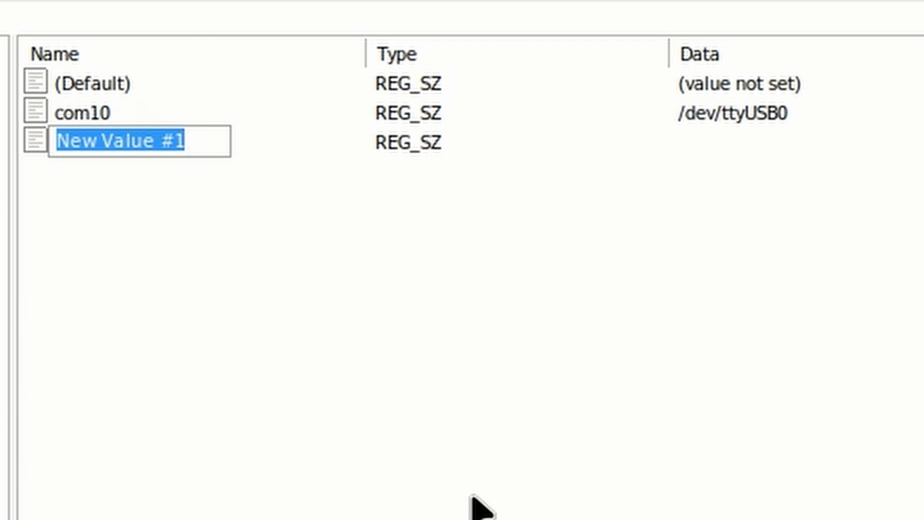
{"action": "type", "text": "com"}
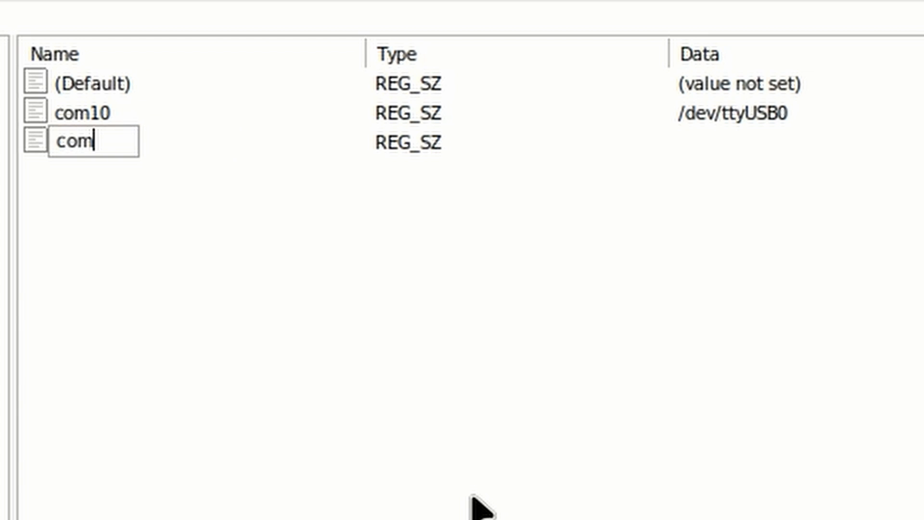
{"action": "type", "text": "11"}
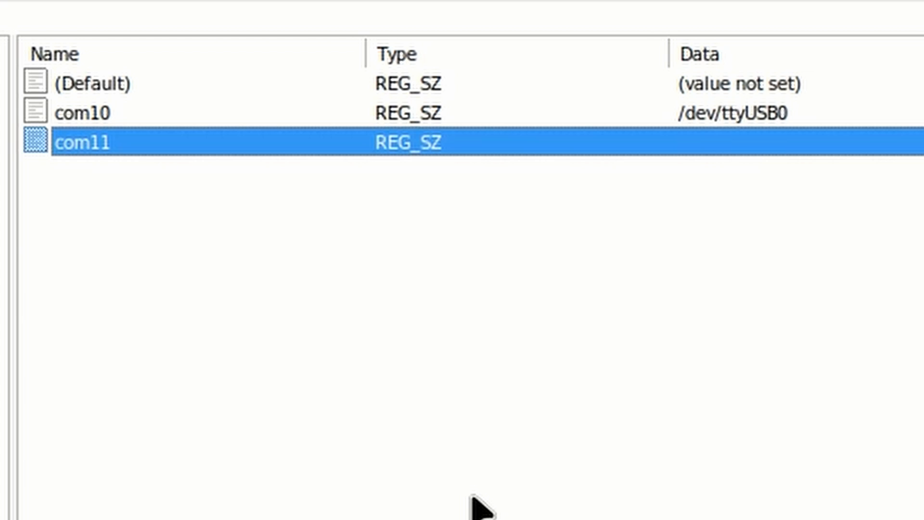
{"action": "mouse_move", "coordinate": [744, 158]}
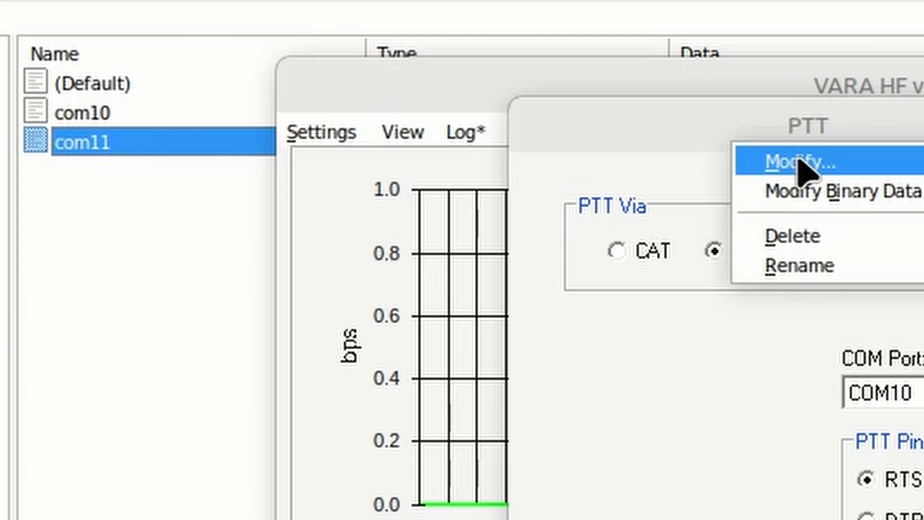
- Set com11's data to /dev/ttyUSB1, alongside com10 mapped to /dev/ttyUSB0
{"action": "left_click", "coordinate": [795, 162]}
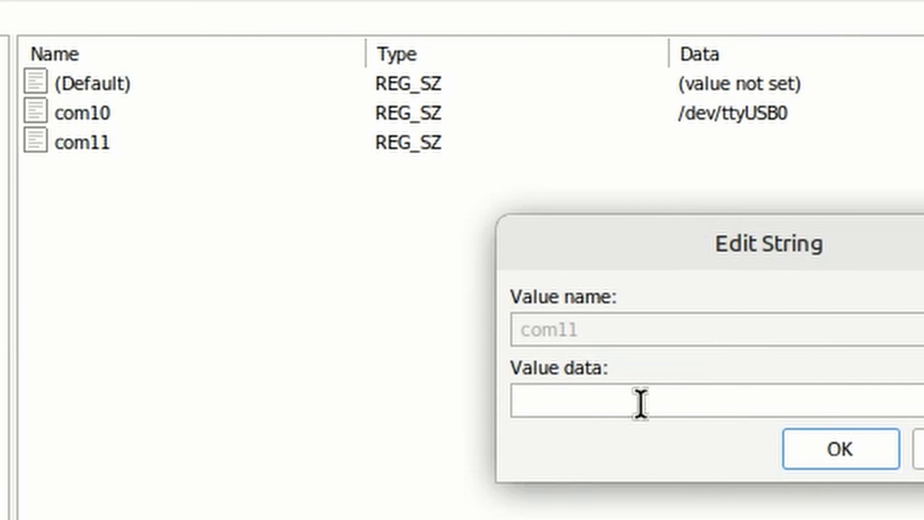
{"action": "type", "text": "/"}
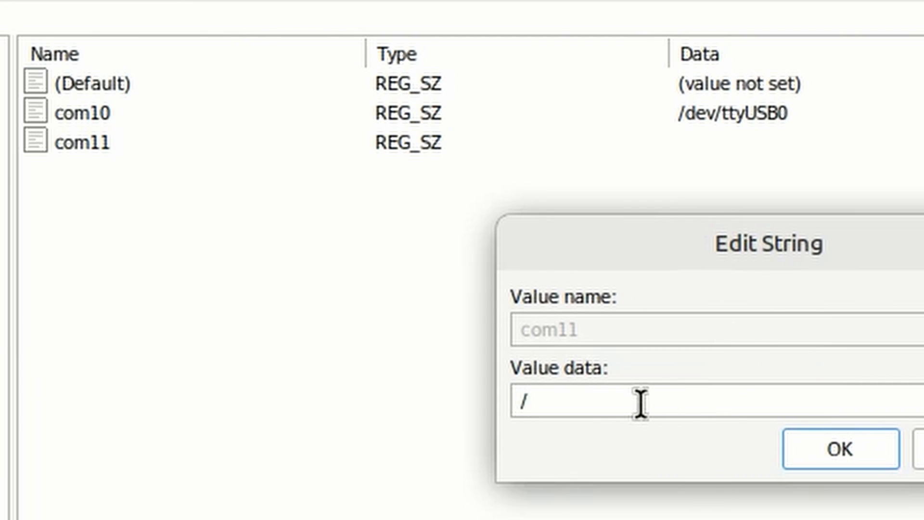
{"action": "type", "text": "dev/"}
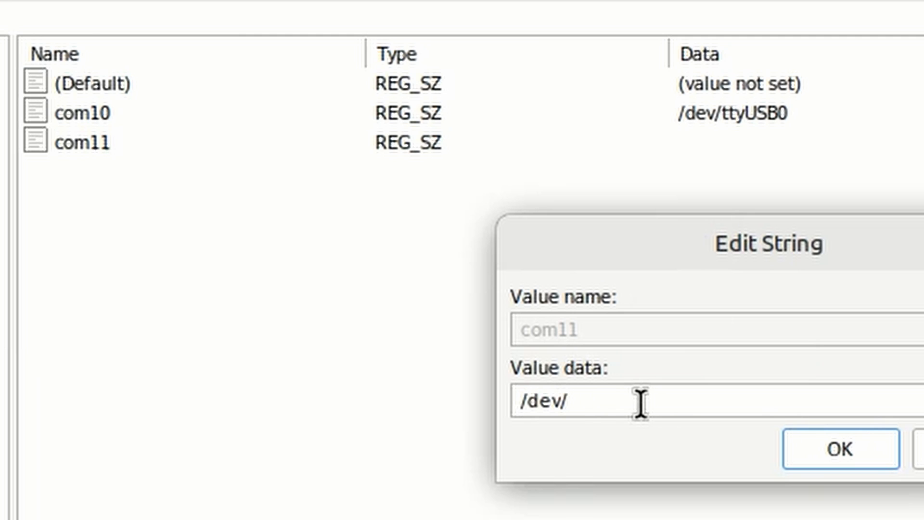
{"action": "type", "text": "ttyUS"}
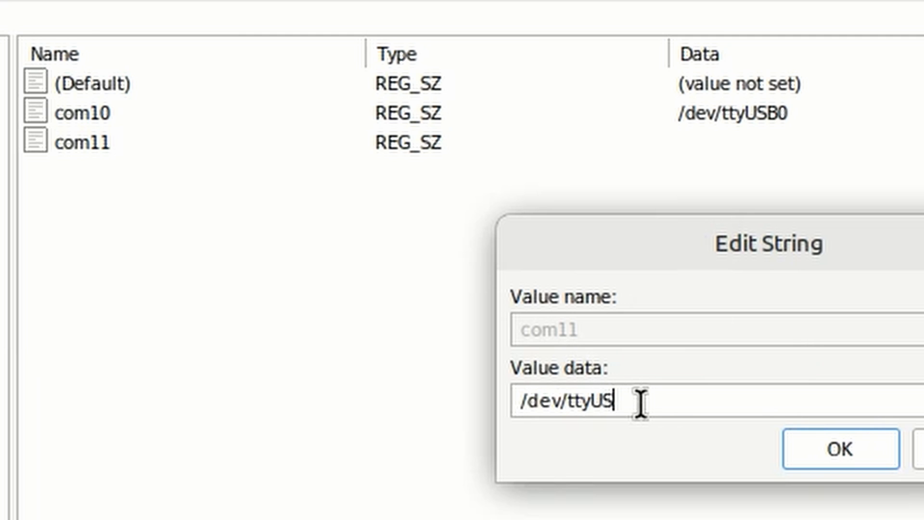
{"action": "type", "text": "B"}
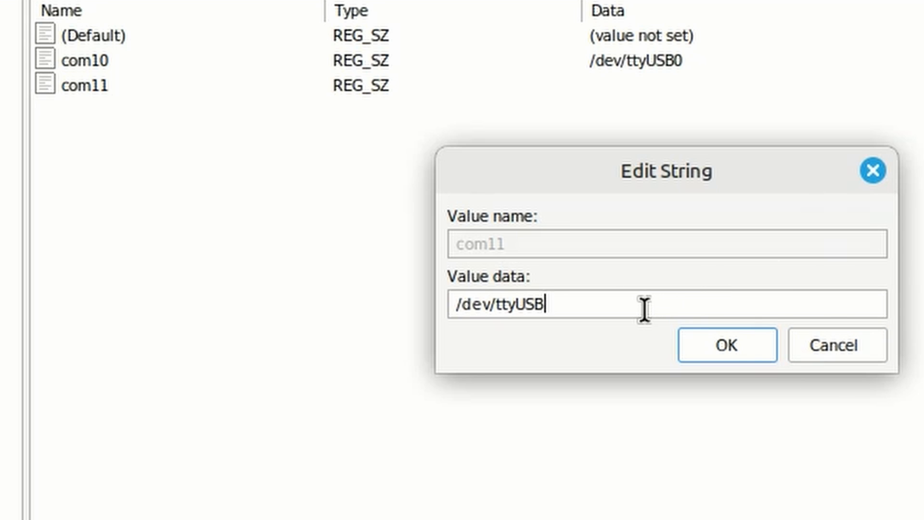
{"action": "mouse_move", "coordinate": [546, 382]}
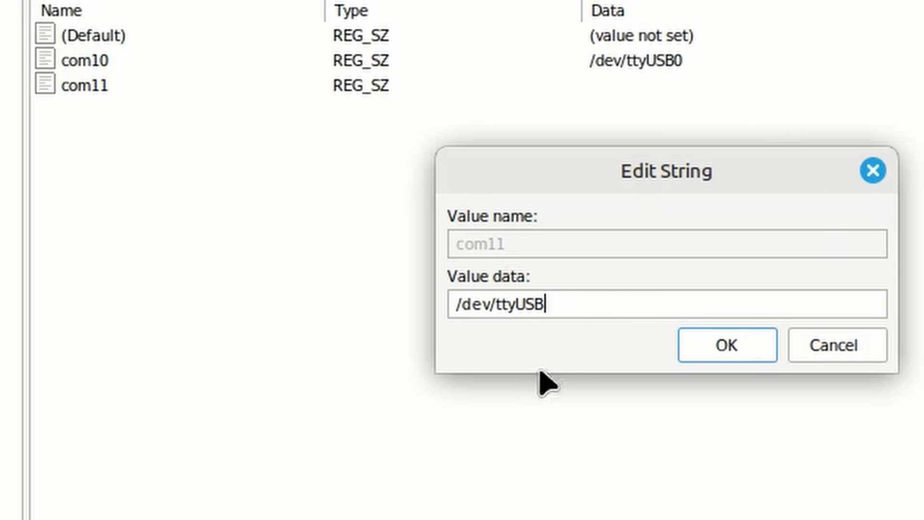
{"action": "type", "text": "1"}
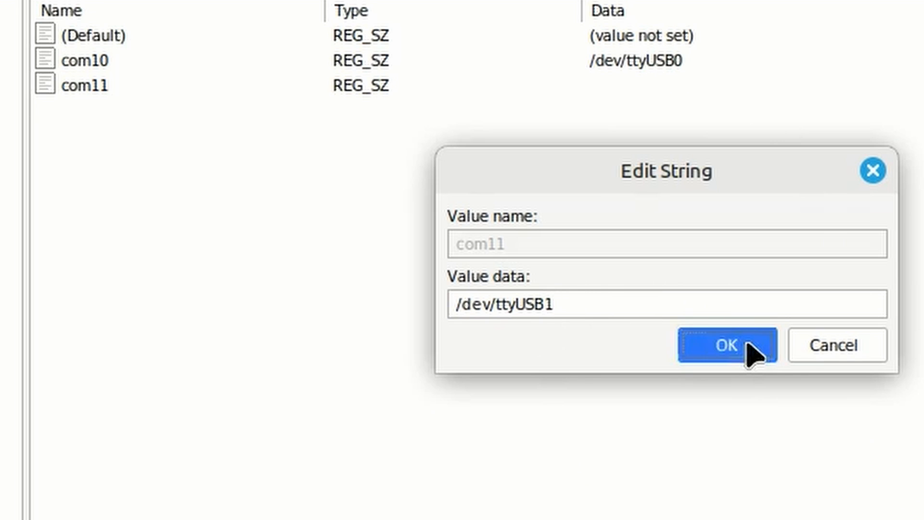
{"action": "left_click", "coordinate": [726, 345]}
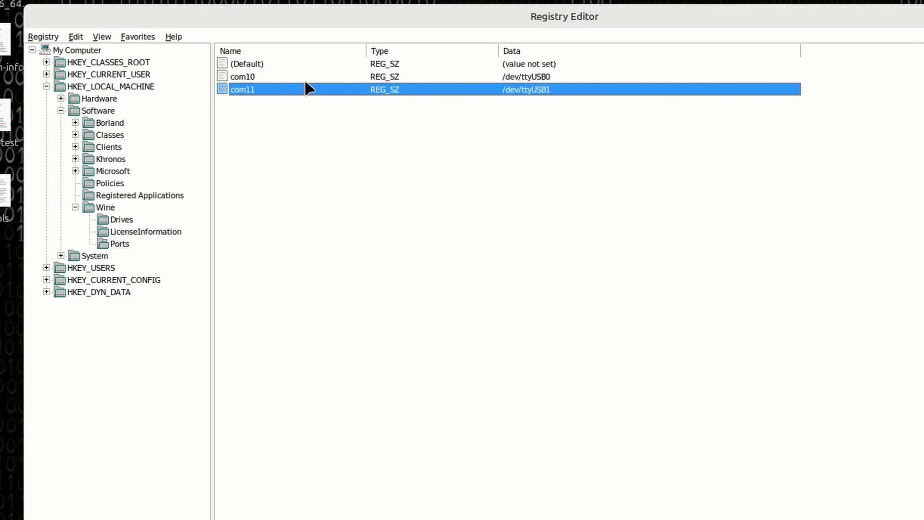
{"action": "mouse_move", "coordinate": [597, 182]}
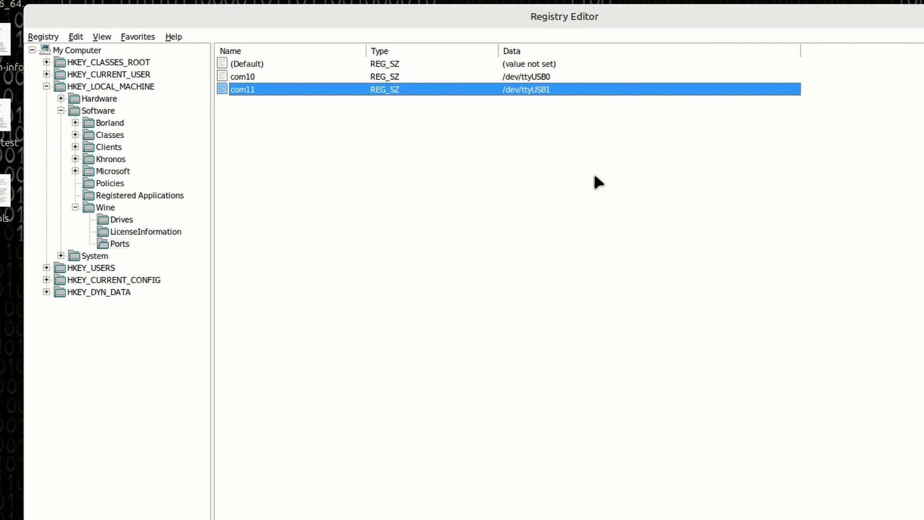
{"action": "mouse_move", "coordinate": [383, 149]}
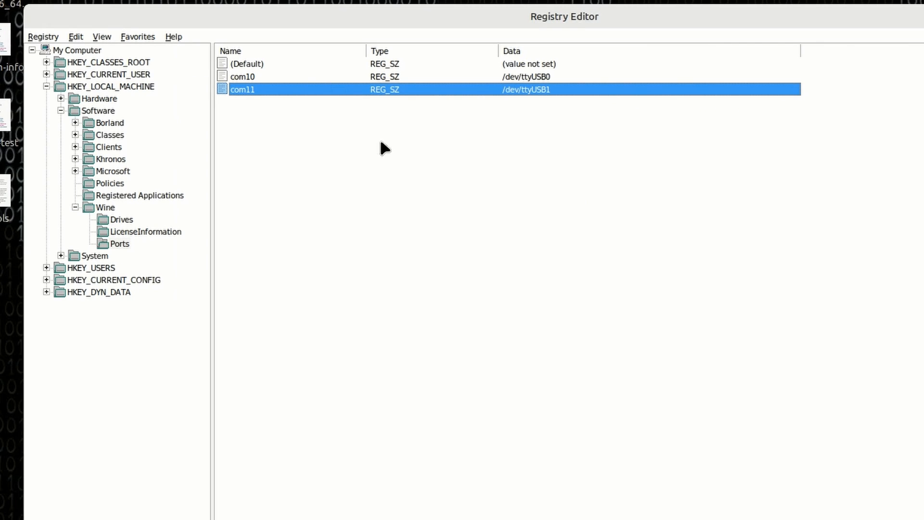
{"action": "mouse_move", "coordinate": [536, 98]}
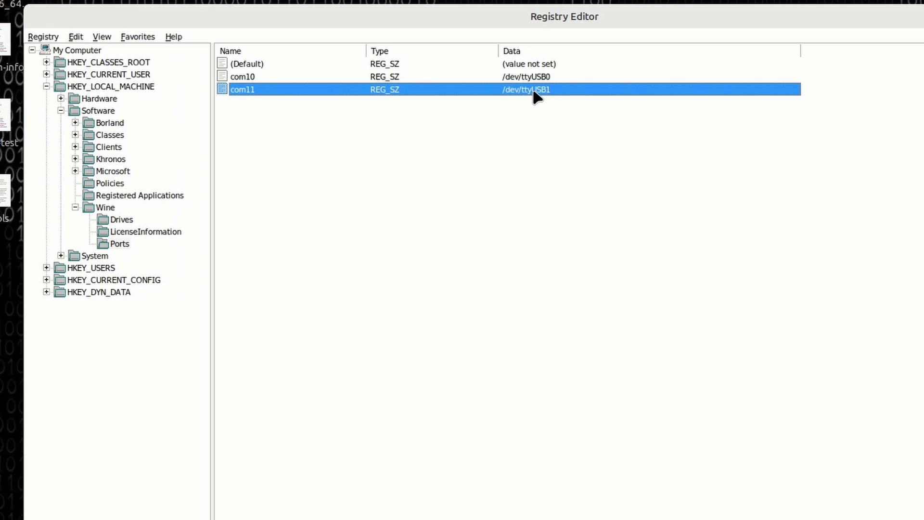
{"action": "mouse_move", "coordinate": [256, 88]}
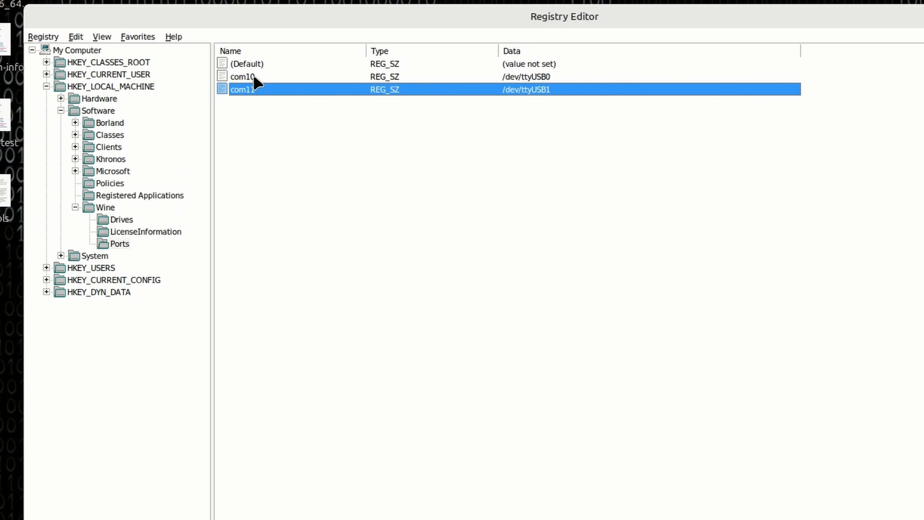
{"action": "mouse_move", "coordinate": [537, 84]}
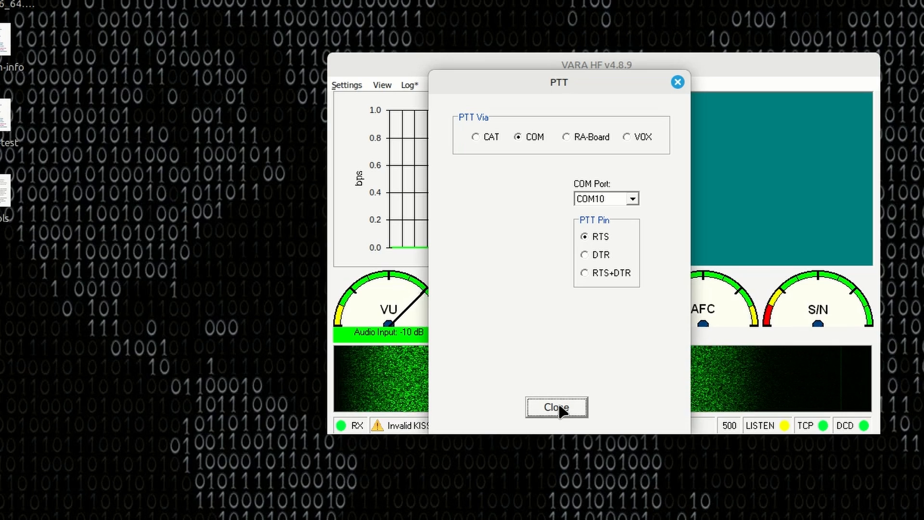
- Close VARA HF's PTT settings with COM10 on RTS confirmed
{"action": "left_click", "coordinate": [554, 406]}
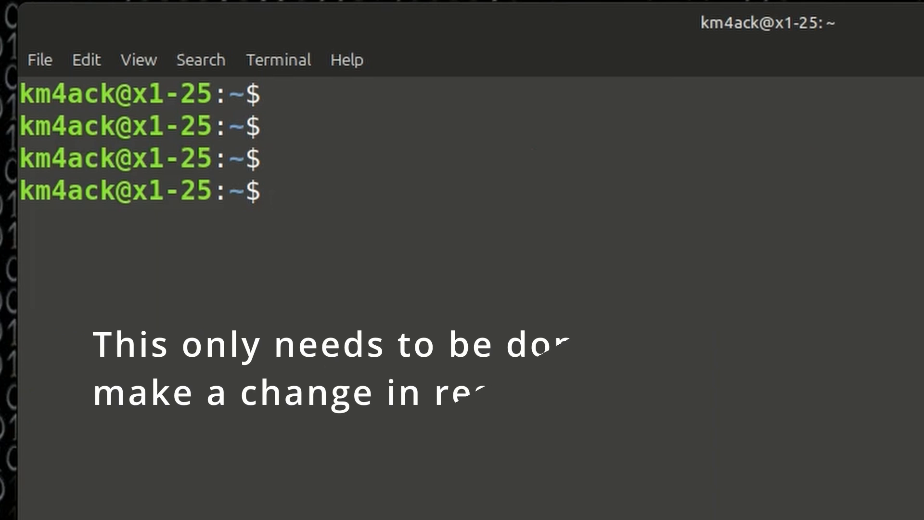
- Run wineboot in Terminal so Wine restarts with the new COM port mappings
{"action": "type", "text": "win"}
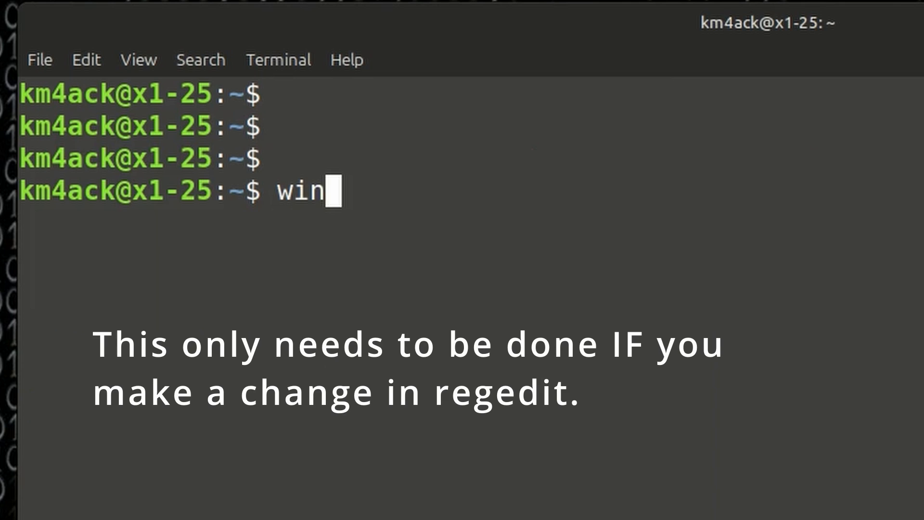
{"action": "type", "text": "eboot"}
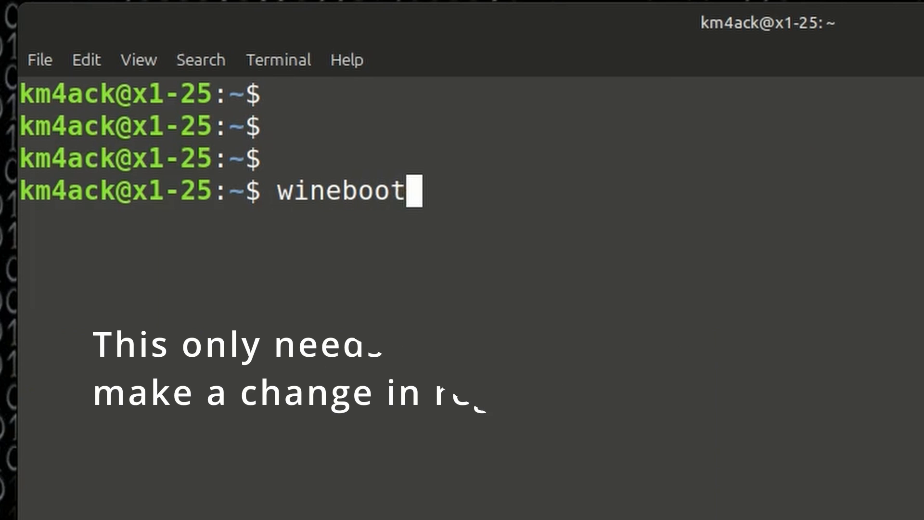
{"action": "key", "text": "Return"}
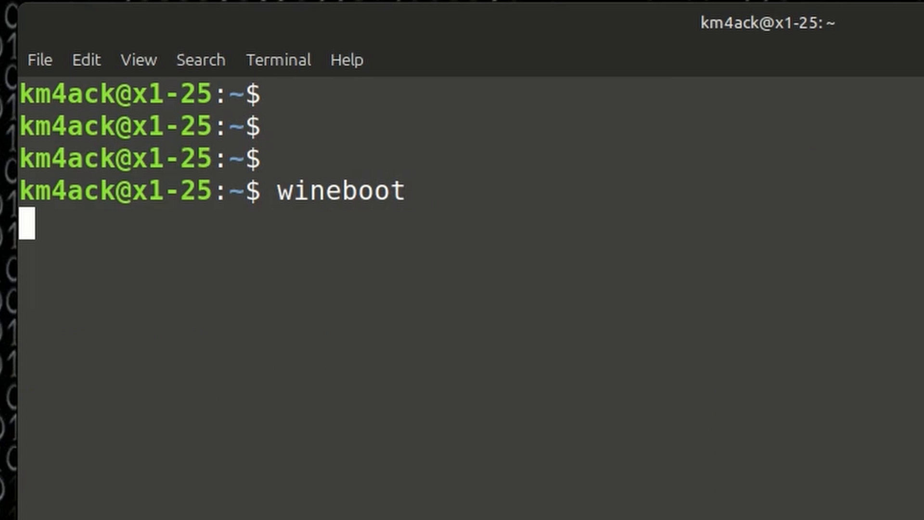
{"action": "key", "text": "Return"}
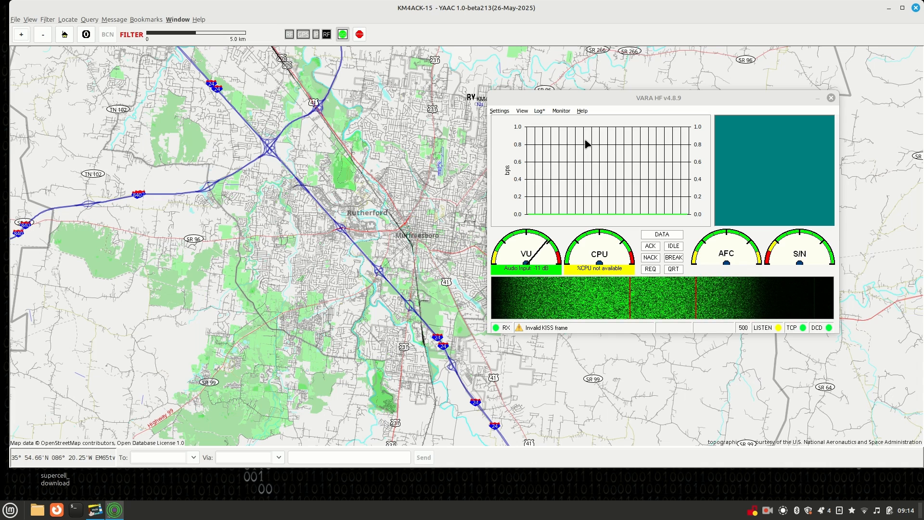
{"action": "mouse_move", "coordinate": [515, 130]}
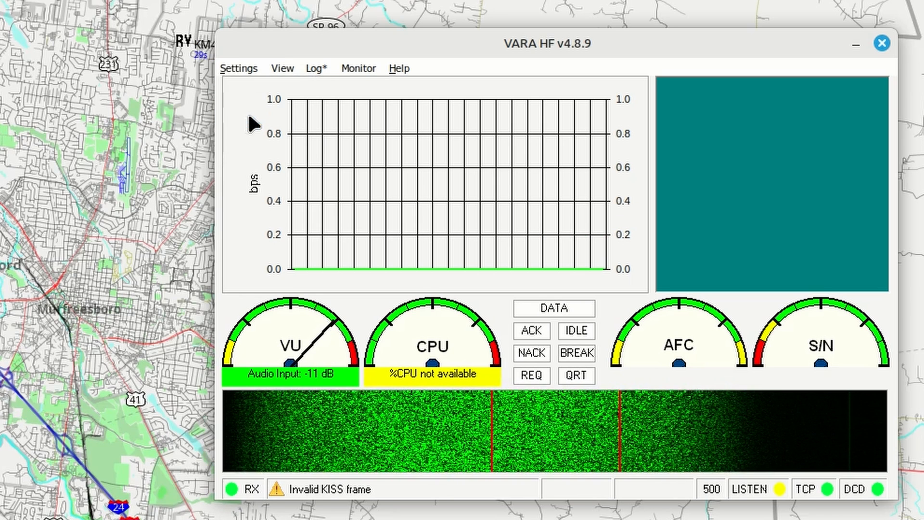
{"action": "left_click", "coordinate": [239, 67]}
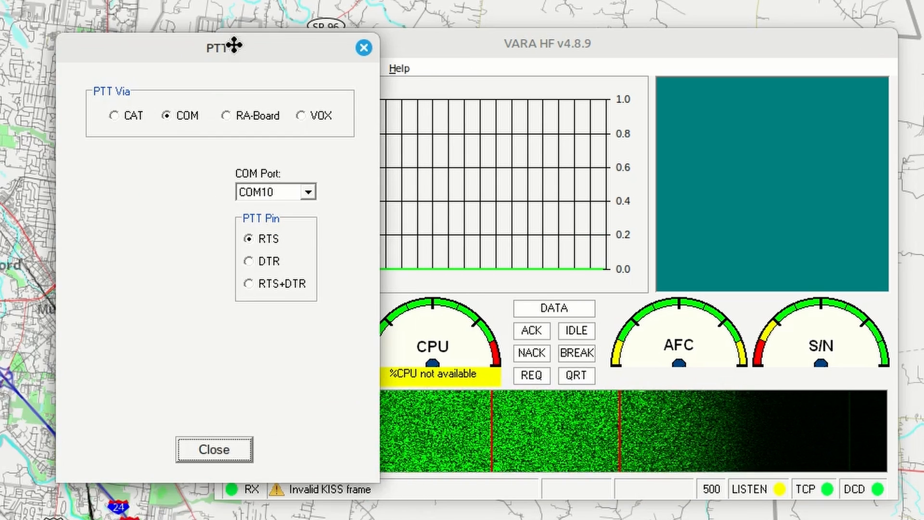
{"action": "mouse_move", "coordinate": [221, 189]}
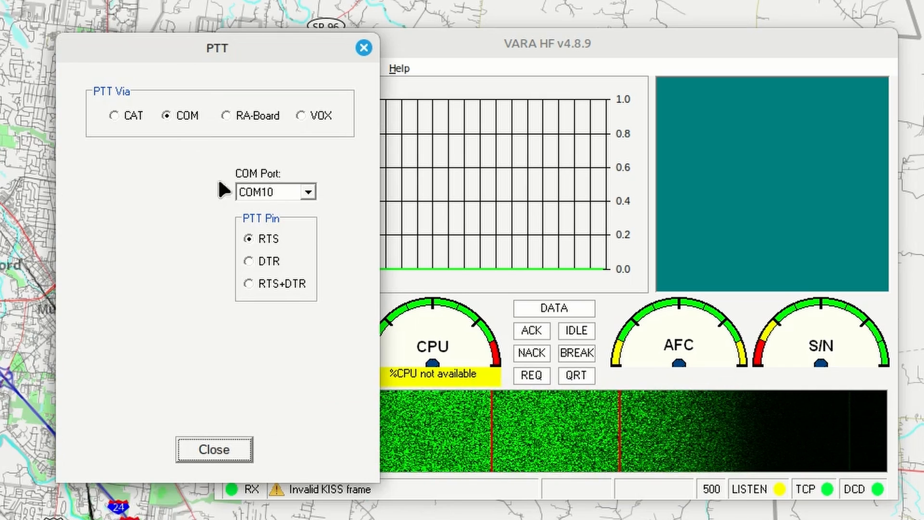
{"action": "mouse_move", "coordinate": [171, 132]}
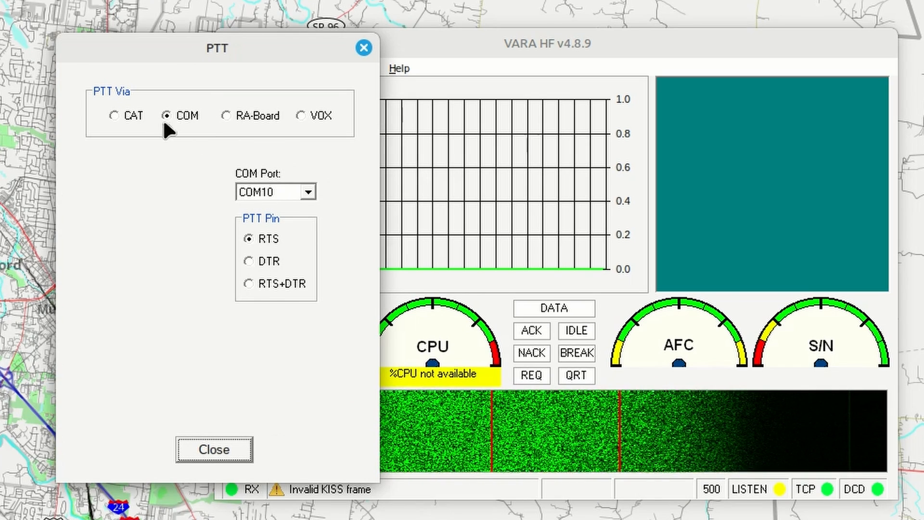
{"action": "mouse_move", "coordinate": [358, 169]}
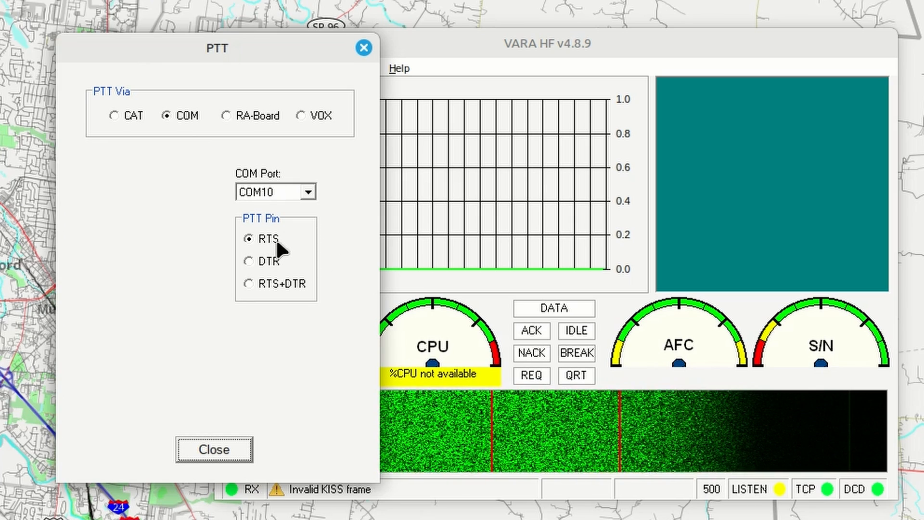
{"action": "mouse_move", "coordinate": [261, 269]}
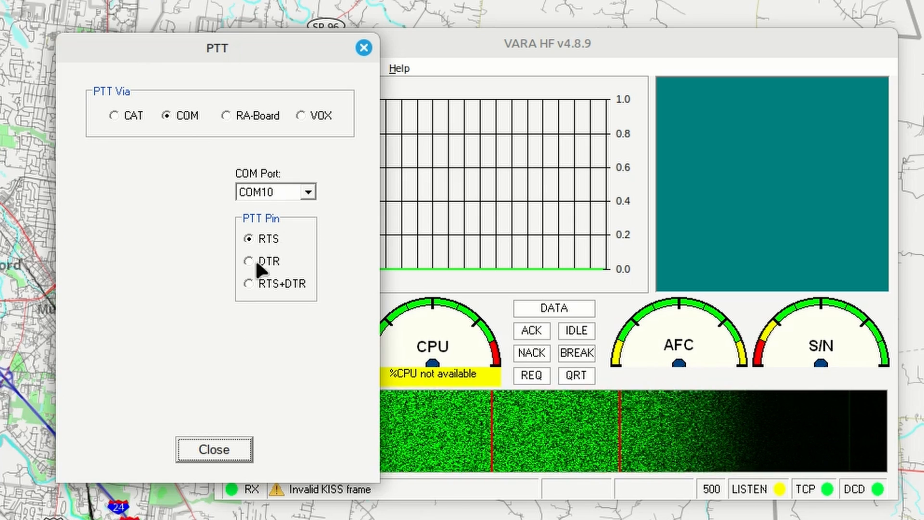
{"action": "left_click", "coordinate": [214, 449]}
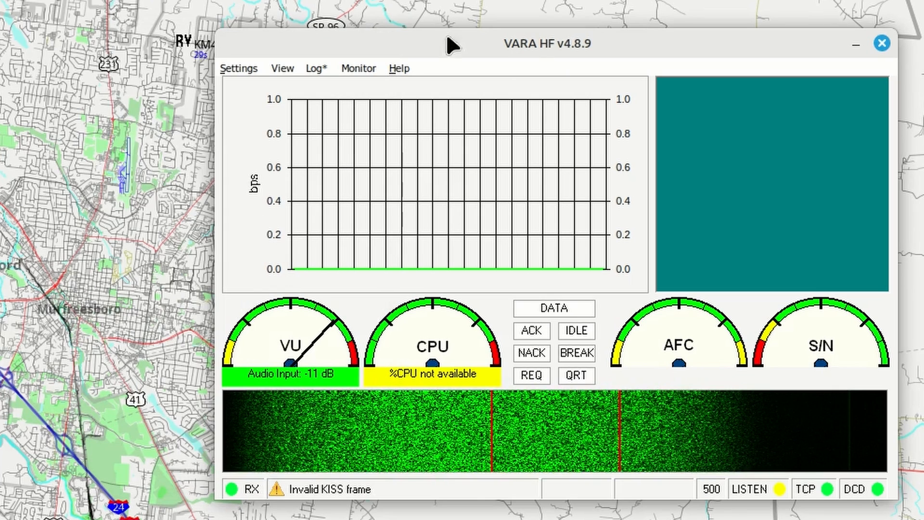
{"action": "mouse_move", "coordinate": [487, 104]}
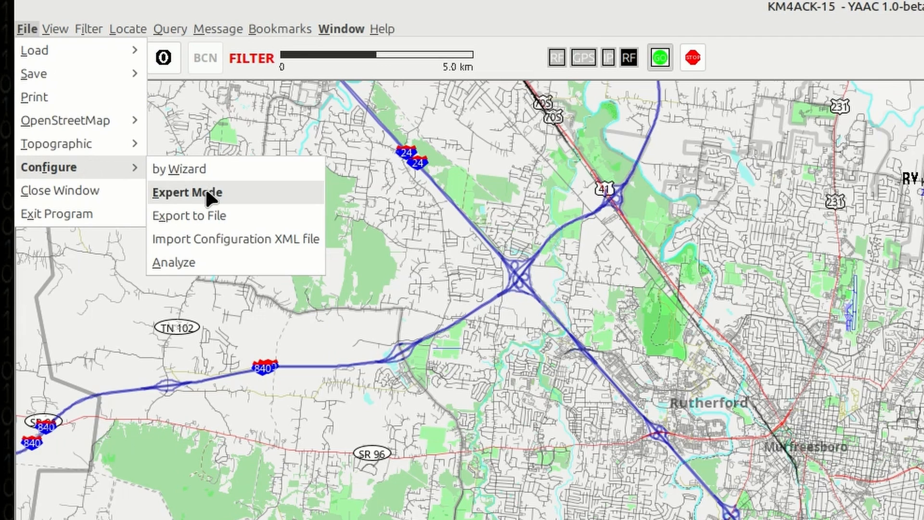
- Enter YAAC's expert configuration and bring up the Beacon settings
{"action": "left_click", "coordinate": [185, 193]}
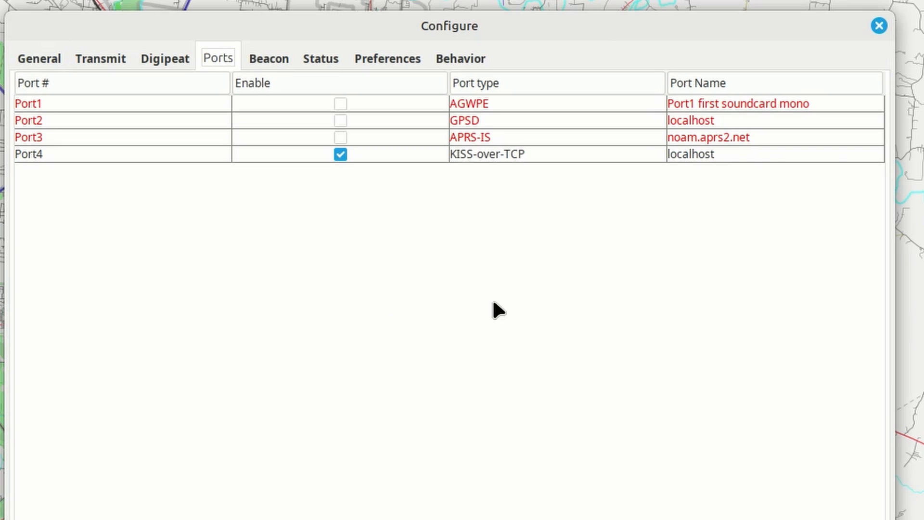
{"action": "mouse_move", "coordinate": [468, 127]}
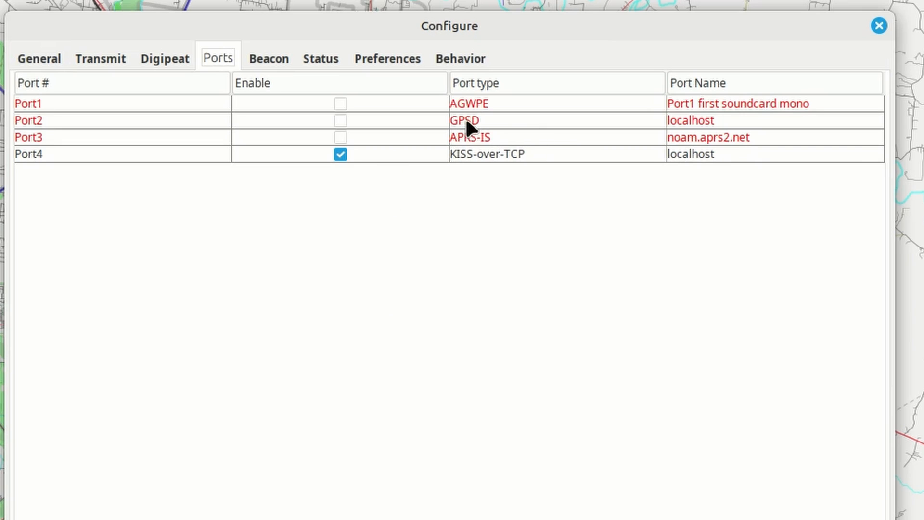
{"action": "mouse_move", "coordinate": [269, 65]}
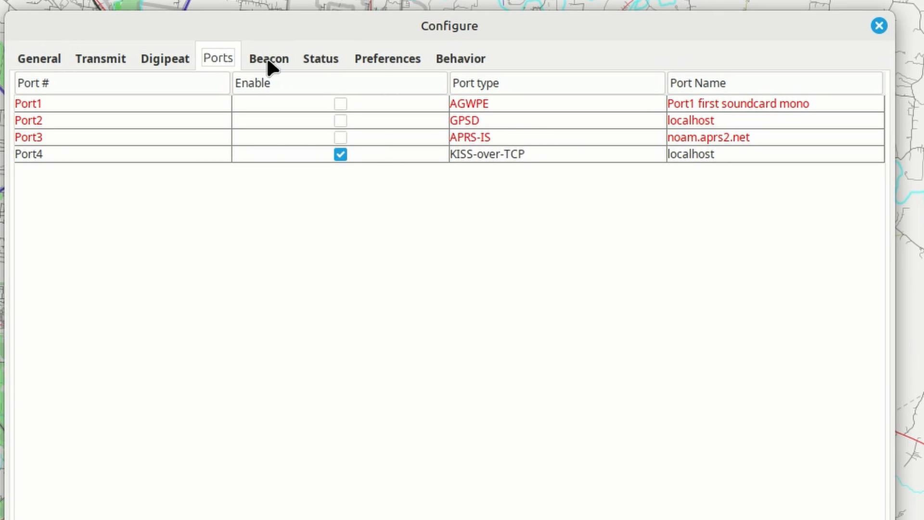
{"action": "left_click", "coordinate": [267, 58]}
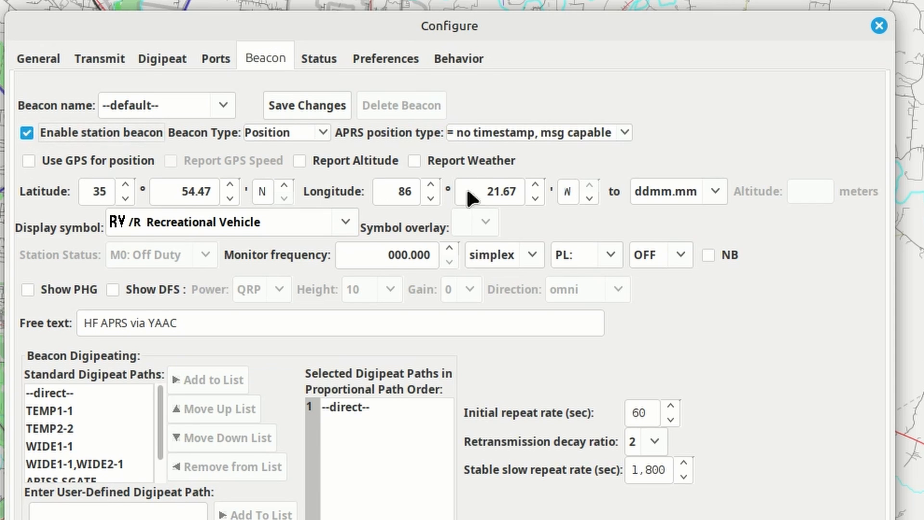
{"action": "mouse_move", "coordinate": [250, 224]}
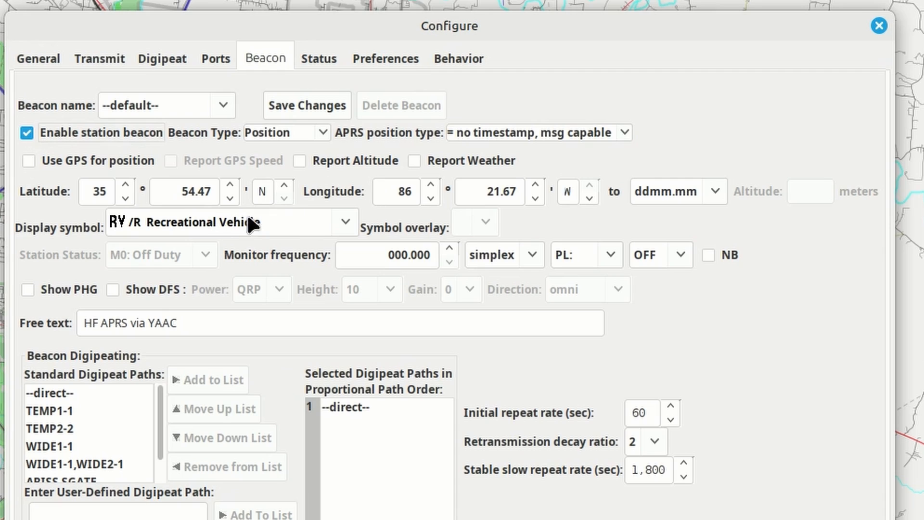
{"action": "mouse_move", "coordinate": [221, 230]}
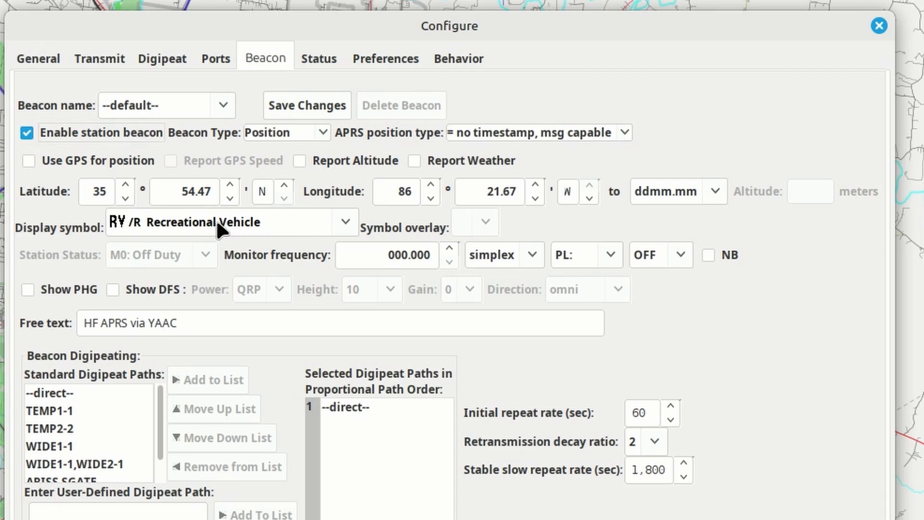
{"action": "mouse_move", "coordinate": [264, 230]}
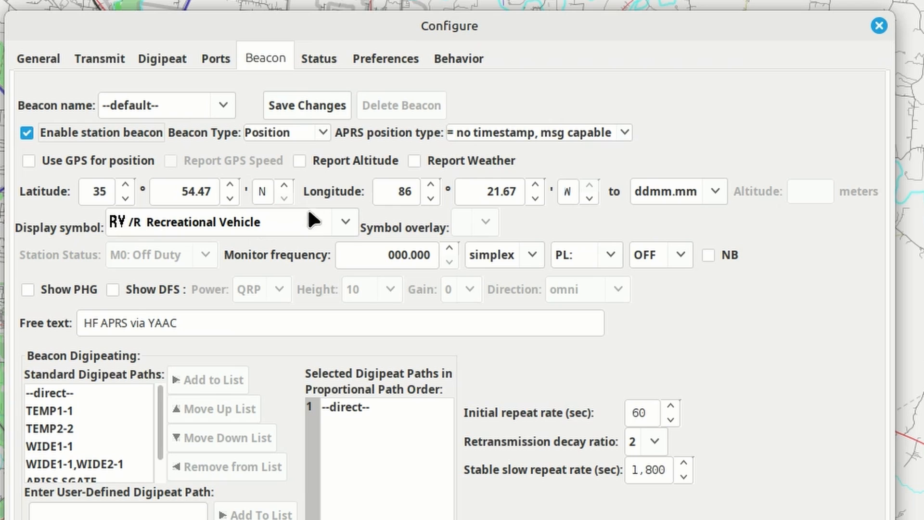
{"action": "mouse_move", "coordinate": [301, 112]}
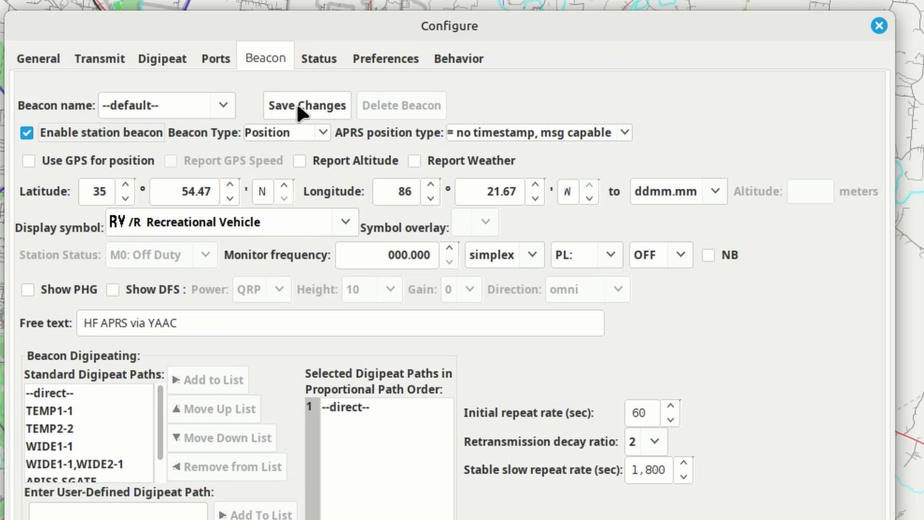